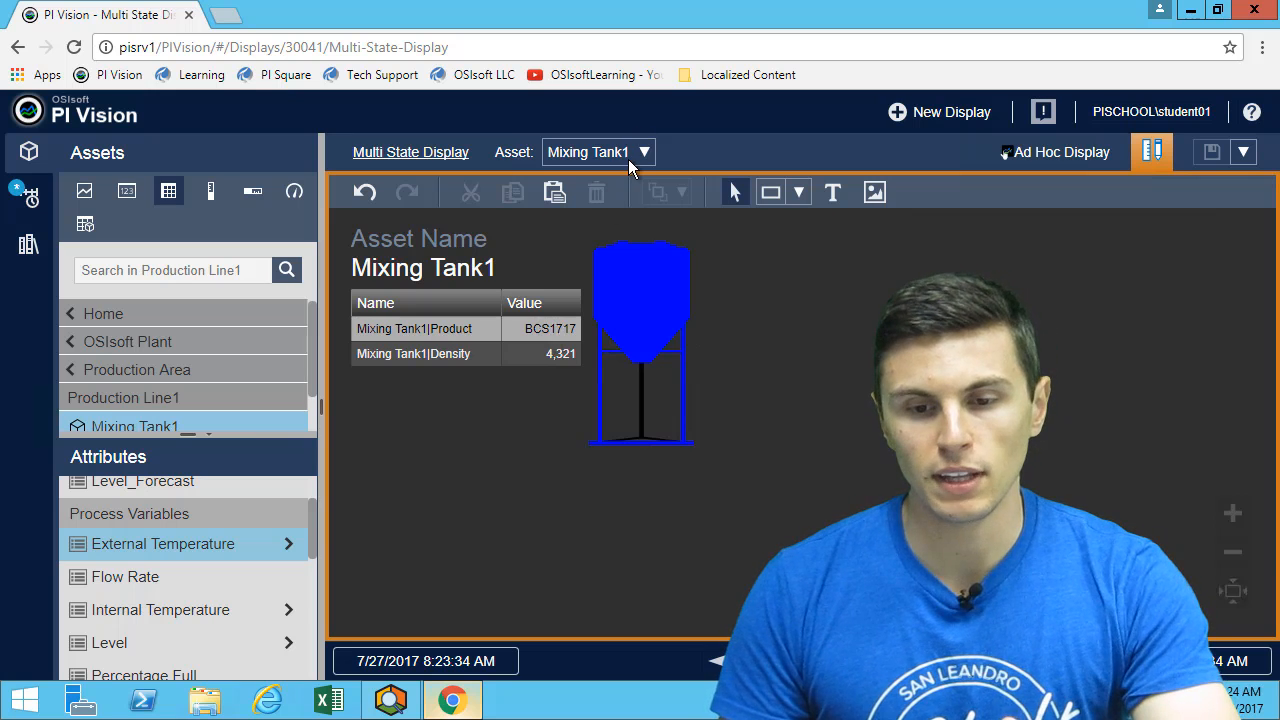
{"action": "mouse_move", "coordinate": [638, 168]}
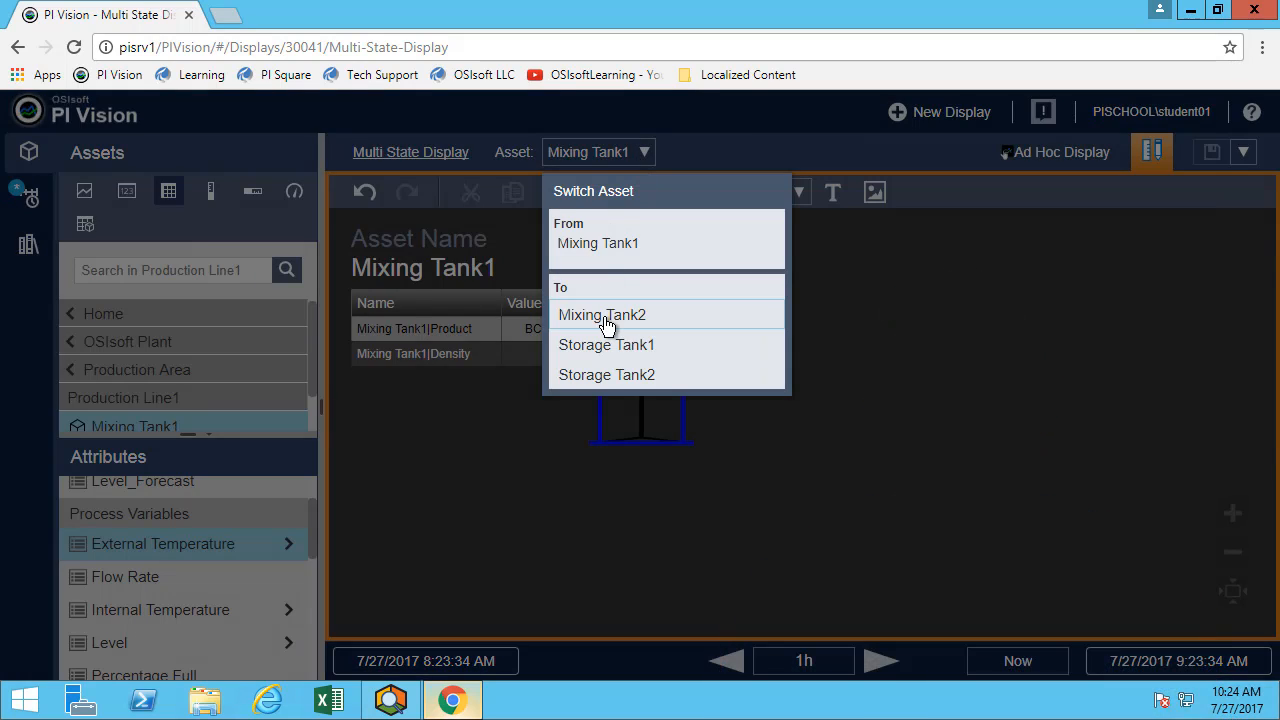
{"action": "mouse_move", "coordinate": [620, 176]}
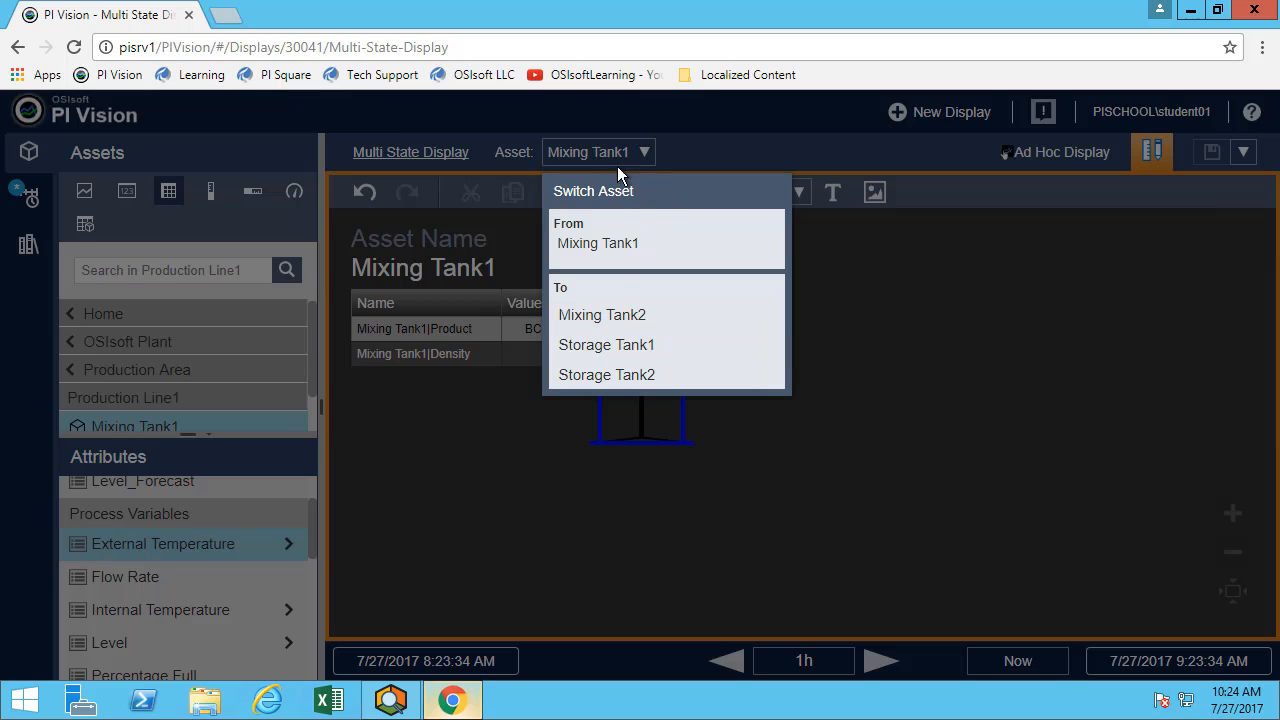
{"action": "mouse_move", "coordinate": [604, 316]}
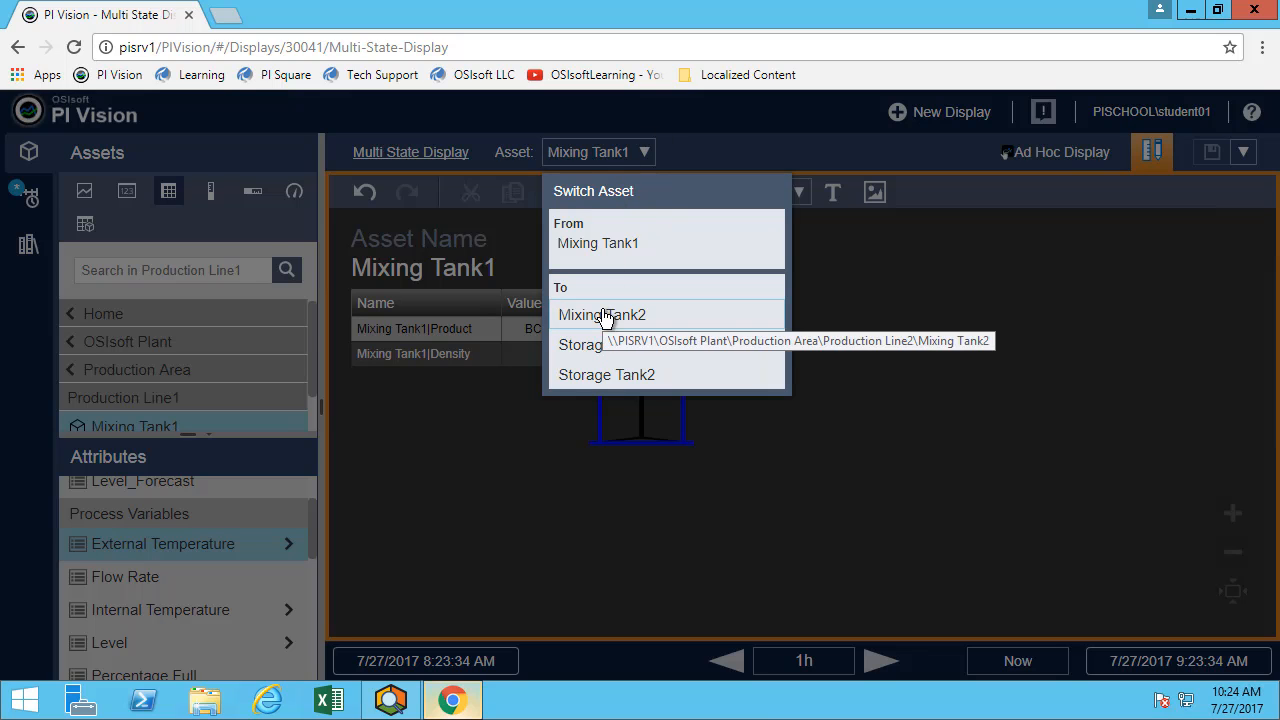
- Switch the display's asset among Mixing Tank2, Storage Tank2 and back to Mixing Tank1
{"action": "left_click", "coordinate": [600, 314]}
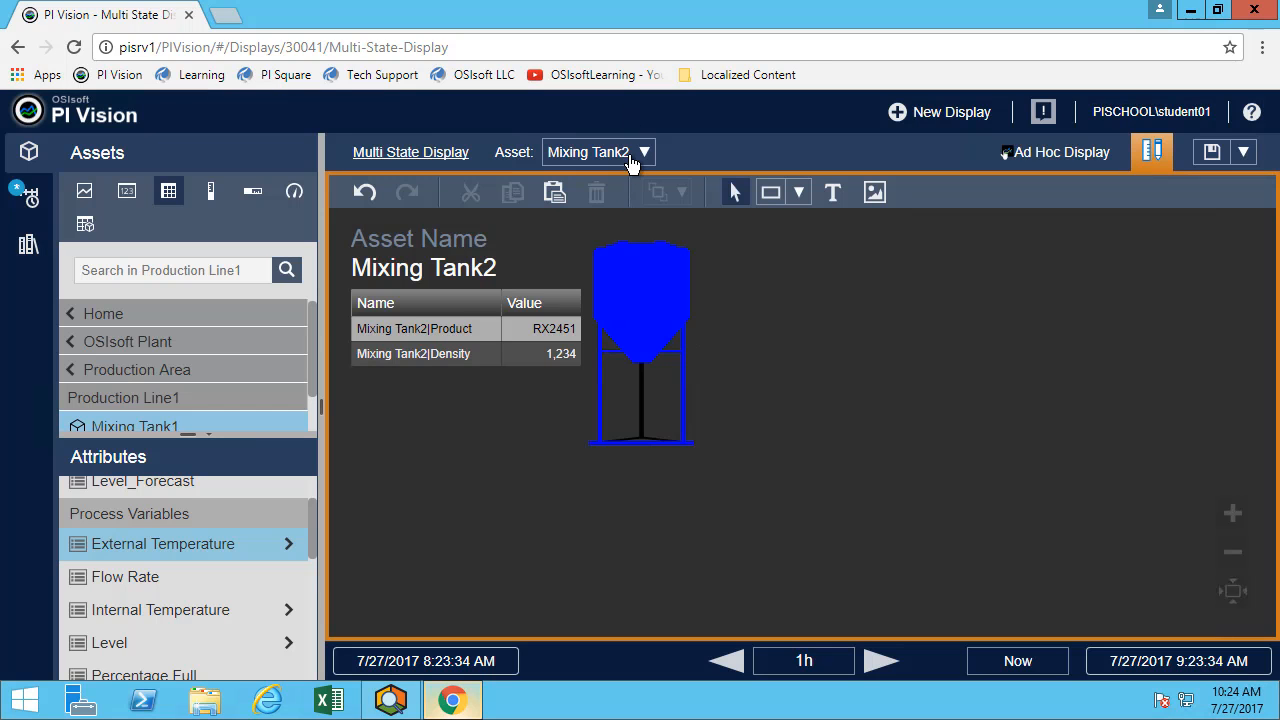
{"action": "mouse_move", "coordinate": [556, 328]}
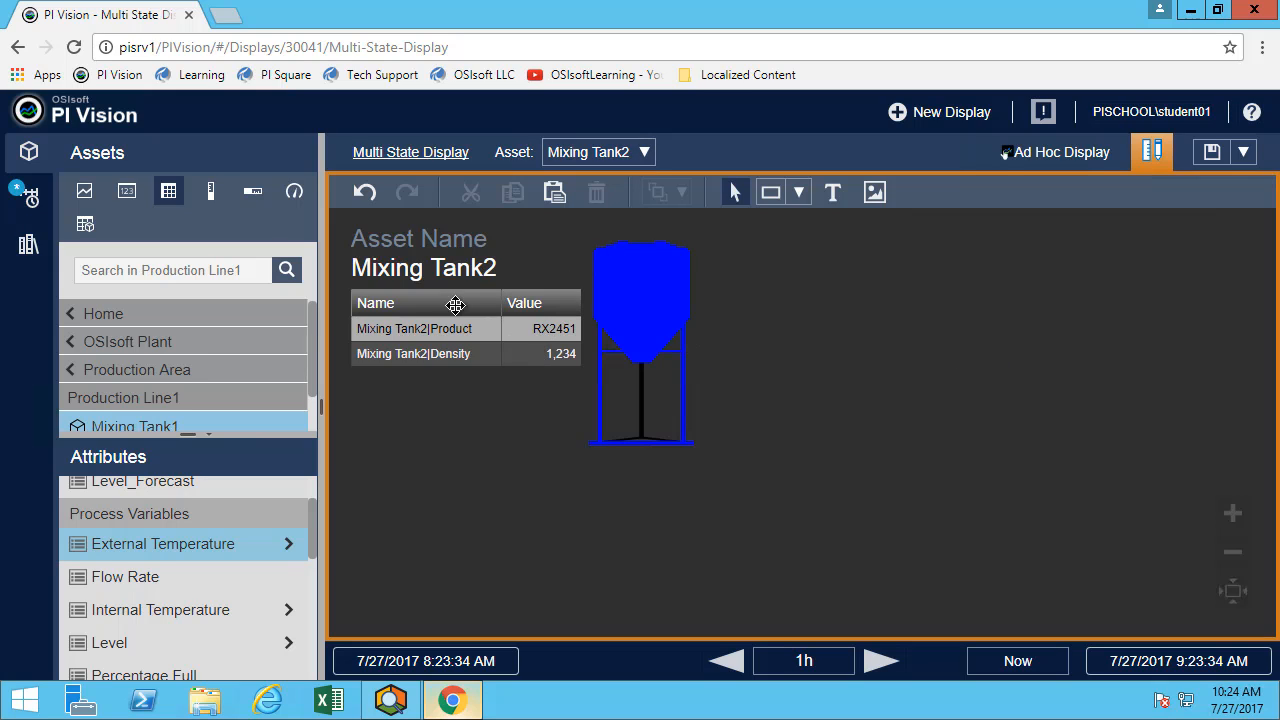
{"action": "mouse_move", "coordinate": [464, 270]}
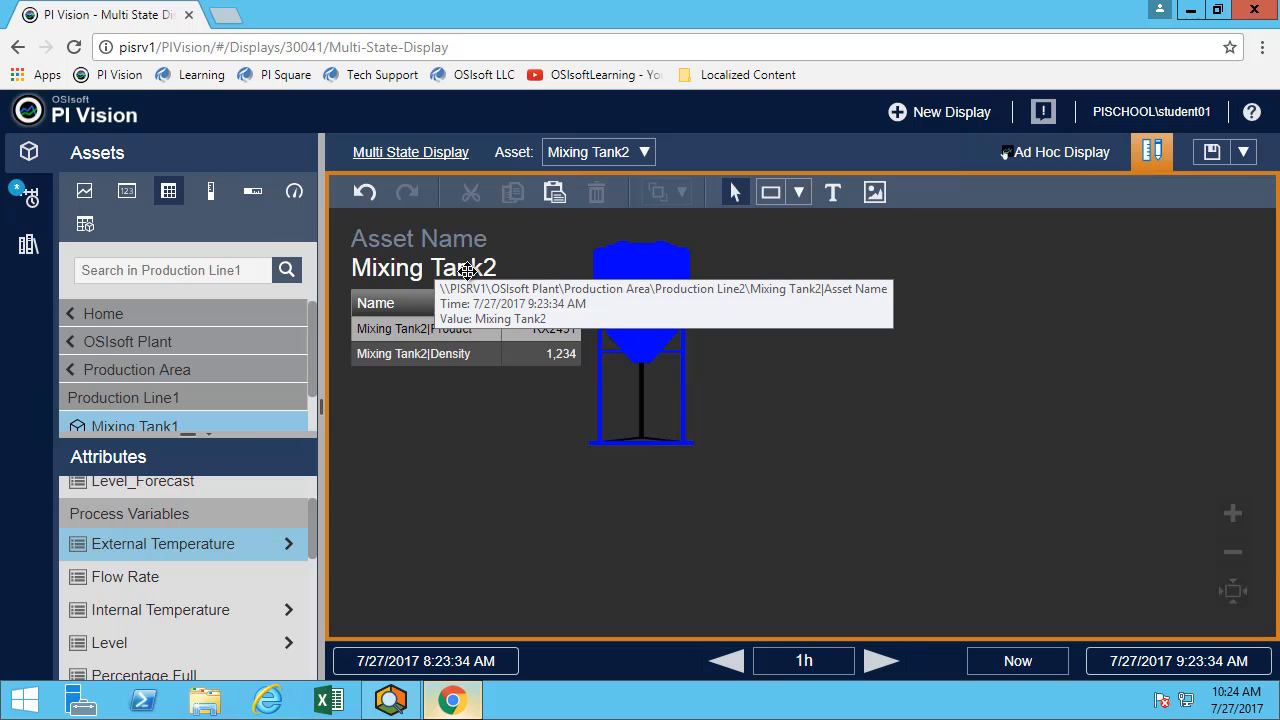
{"action": "left_click", "coordinate": [596, 152]}
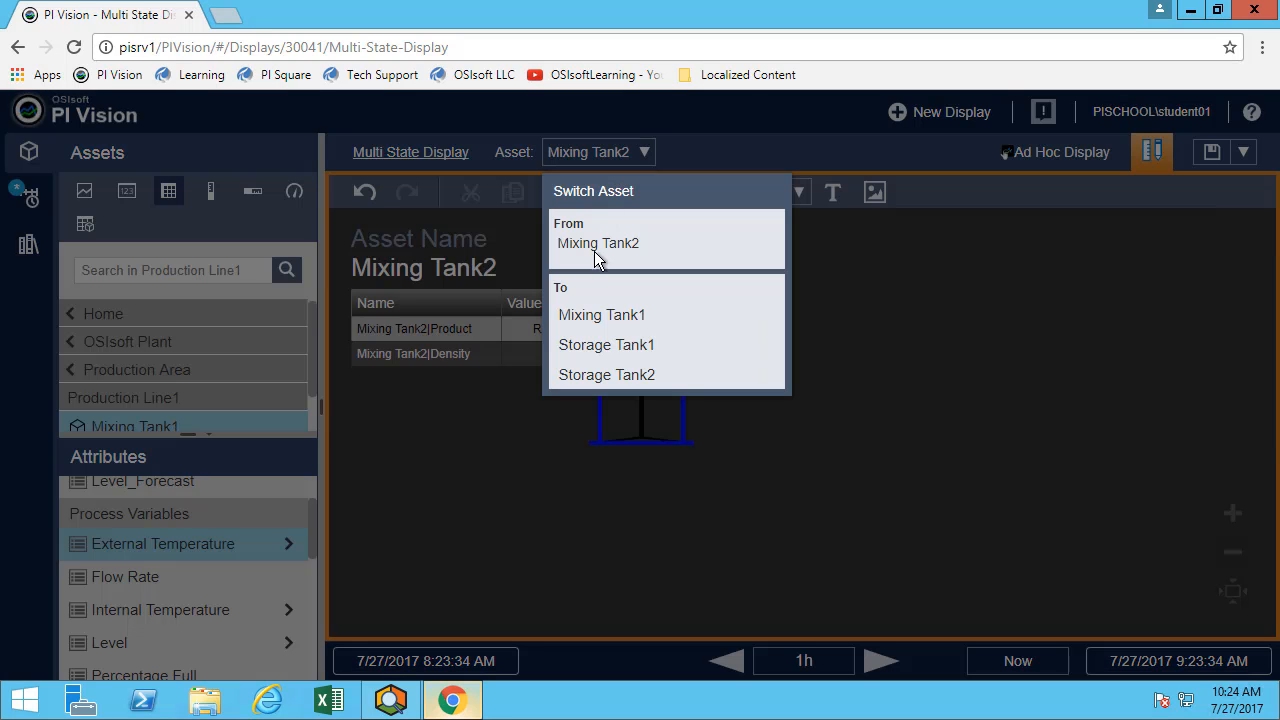
{"action": "mouse_move", "coordinate": [608, 374]}
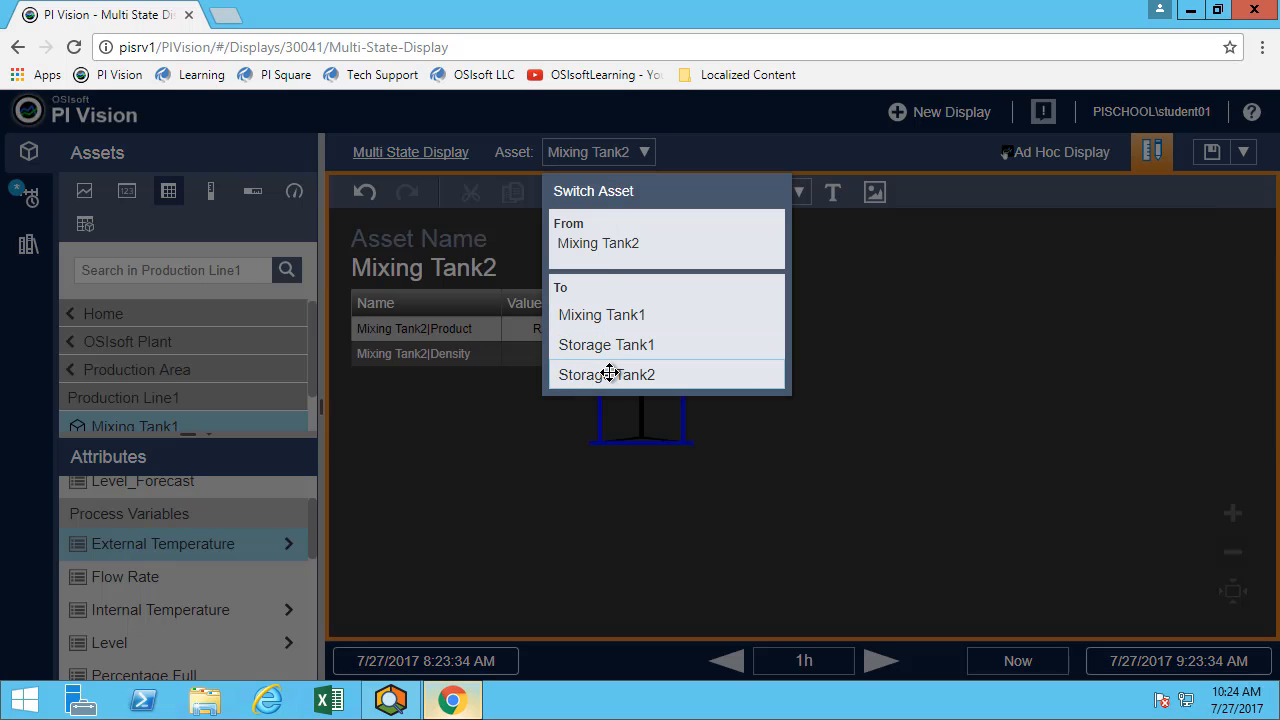
{"action": "left_click", "coordinate": [606, 374]}
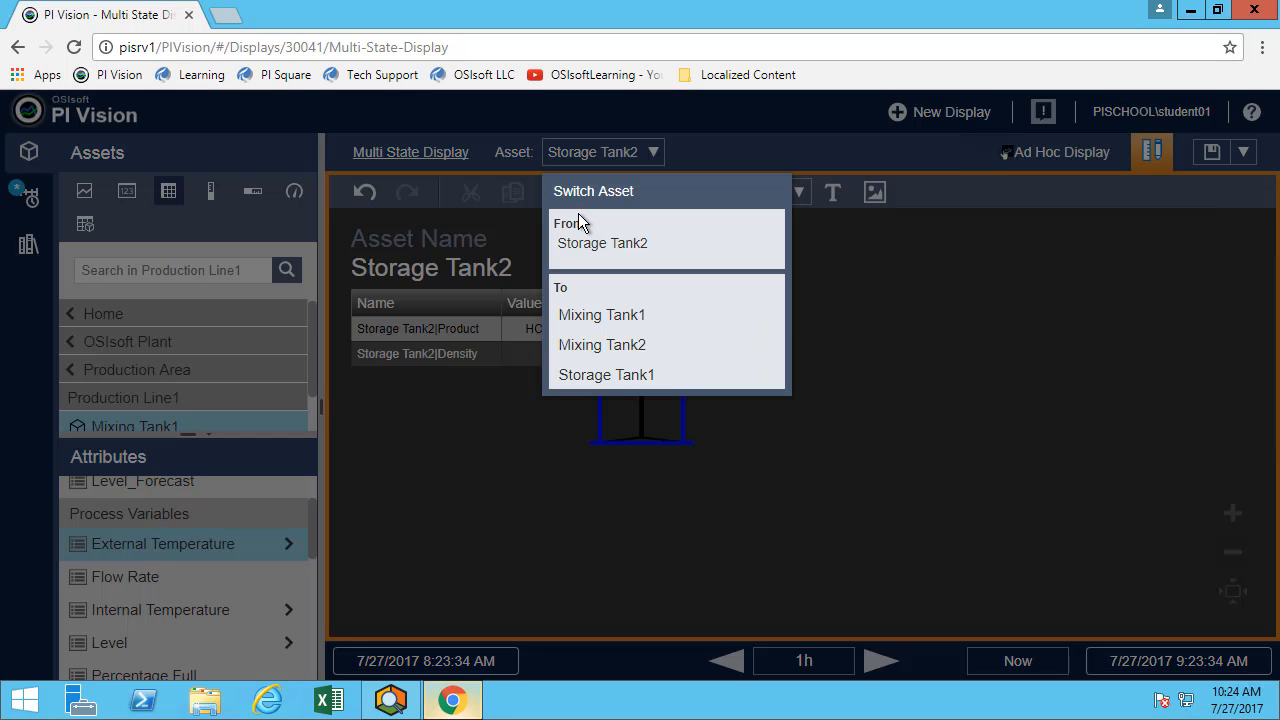
{"action": "mouse_move", "coordinate": [572, 354]}
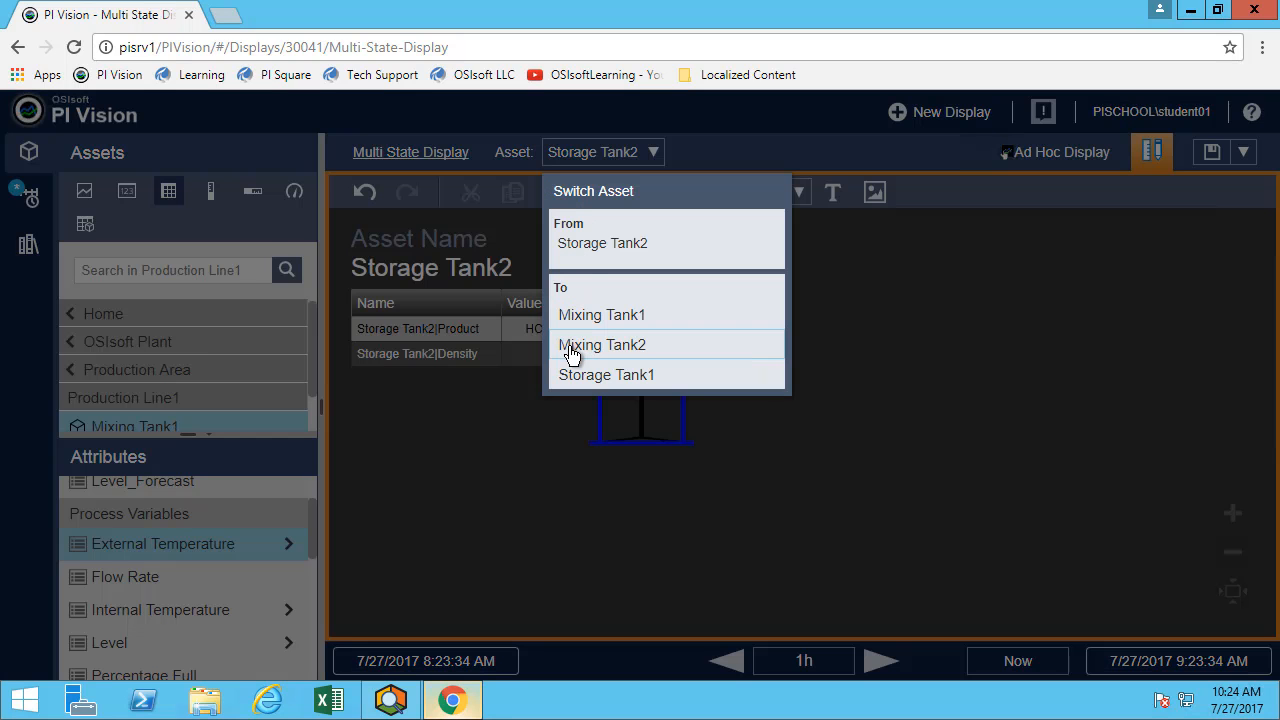
{"action": "left_click", "coordinate": [600, 344]}
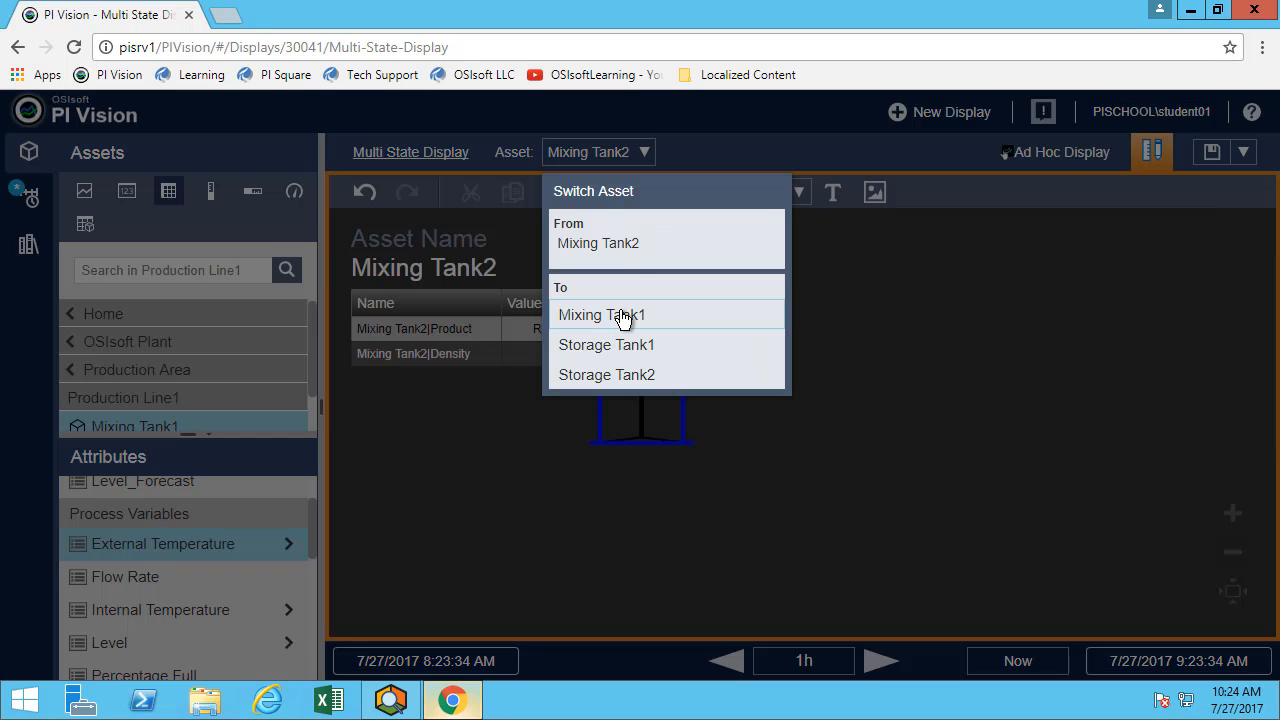
{"action": "left_click", "coordinate": [600, 314]}
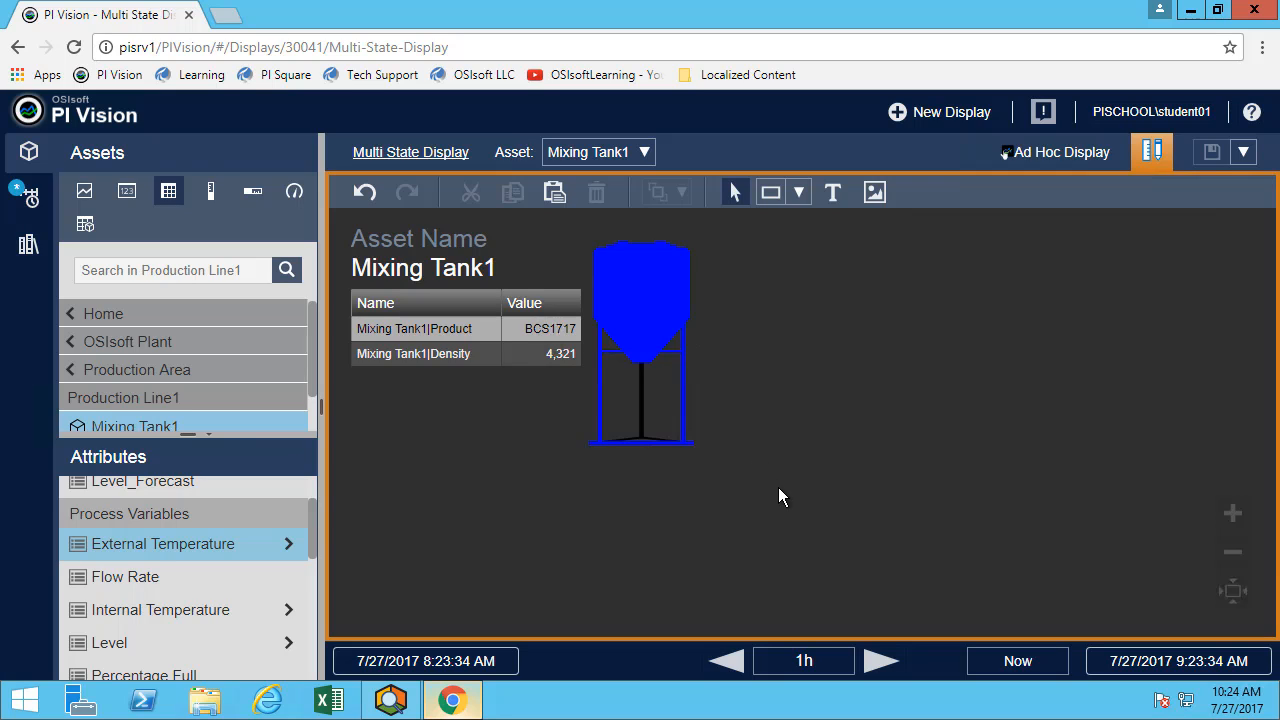
{"action": "mouse_move", "coordinate": [682, 400]}
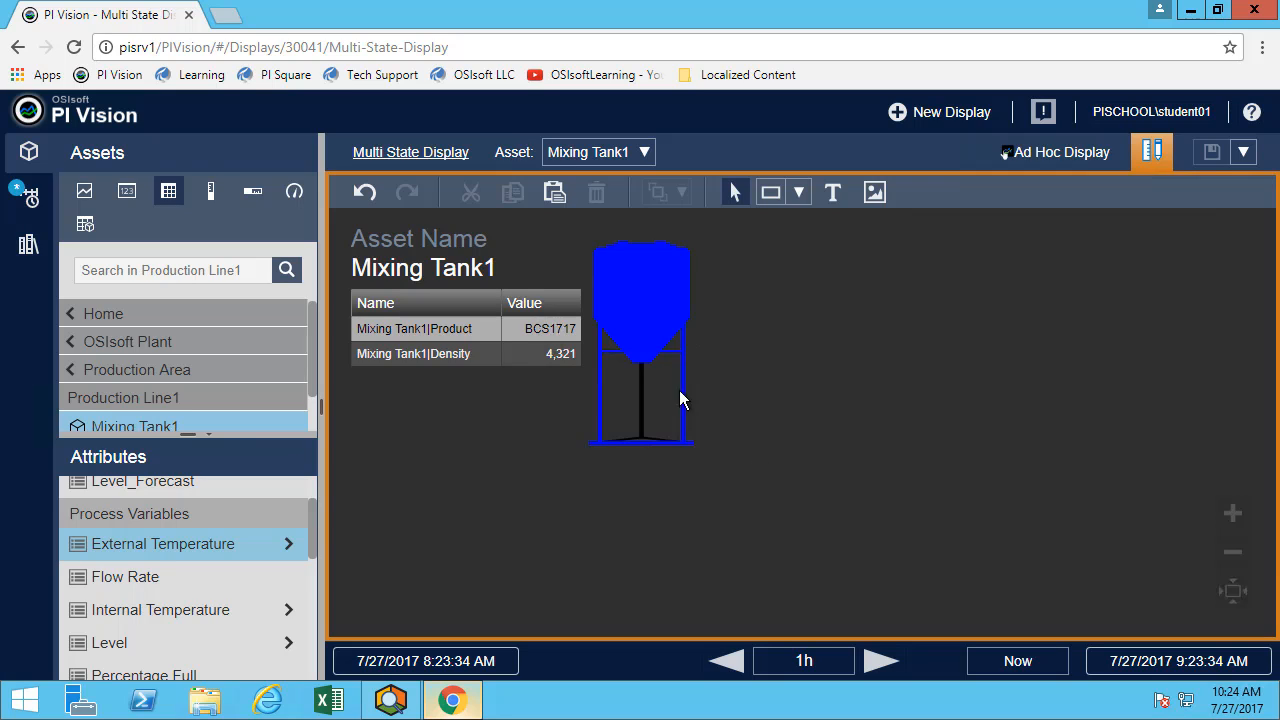
{"action": "mouse_move", "coordinate": [648, 172]}
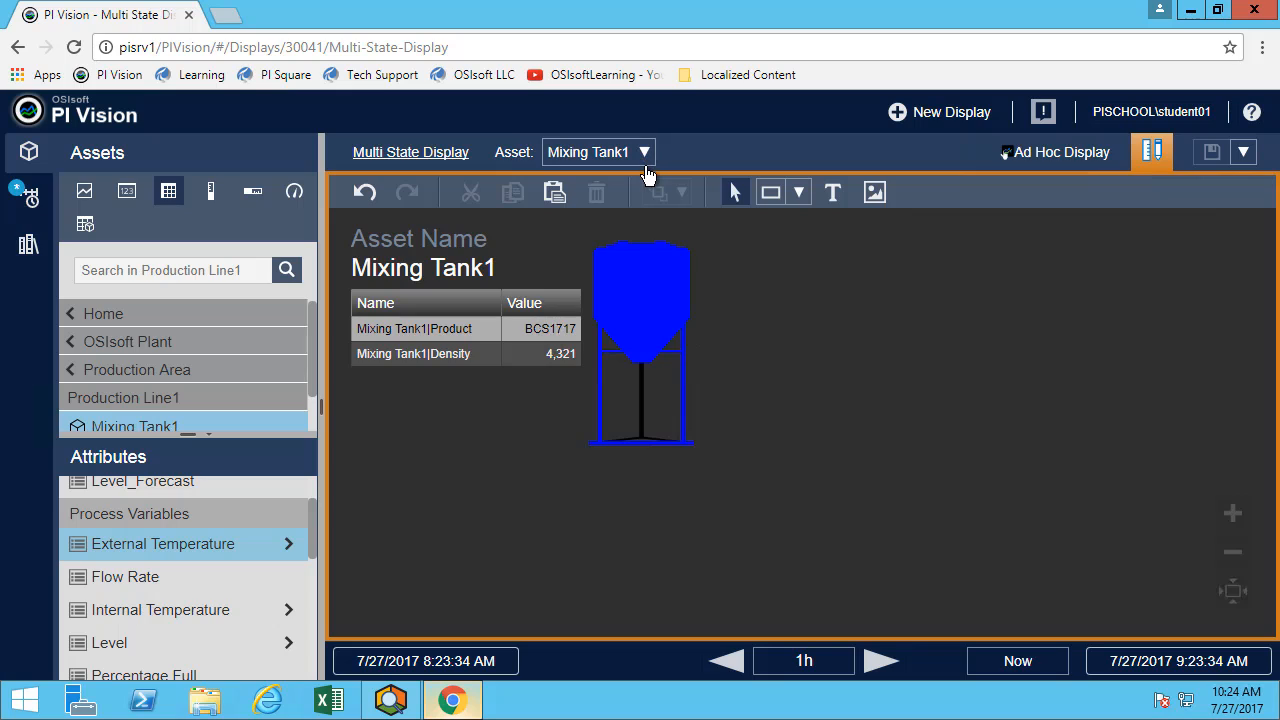
{"action": "mouse_move", "coordinate": [768, 488]}
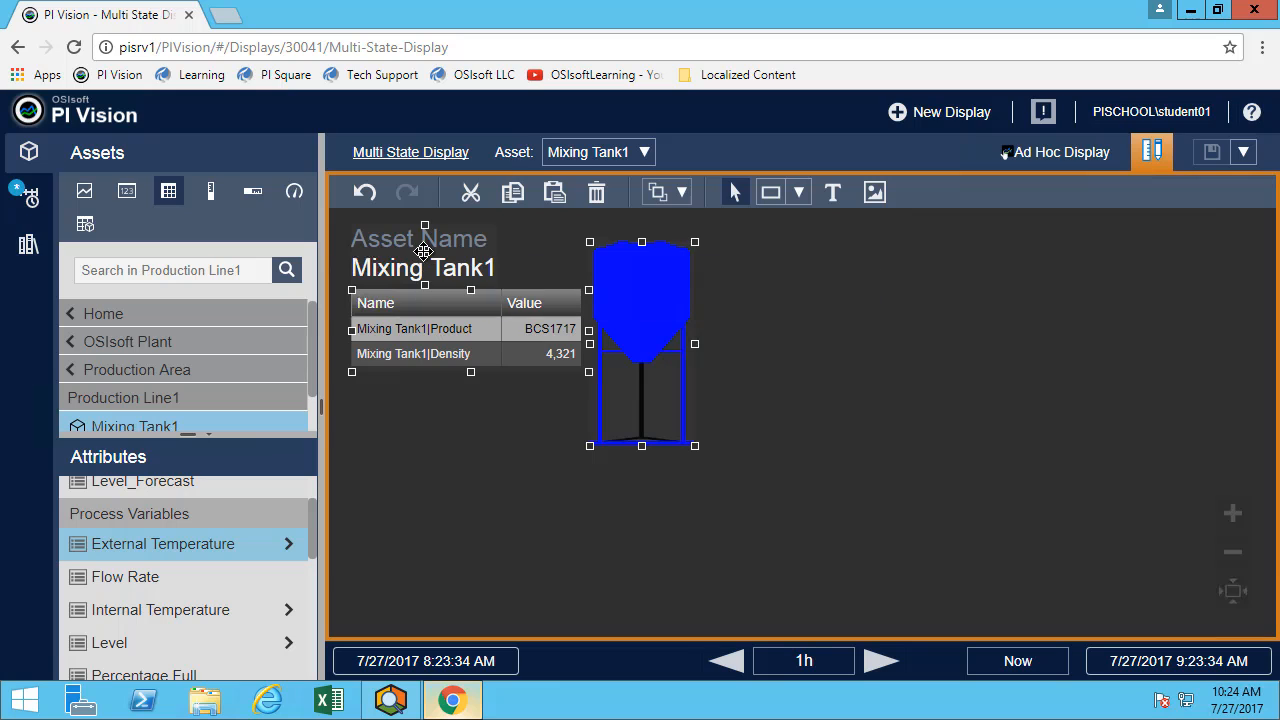
{"action": "mouse_move", "coordinate": [550, 338]}
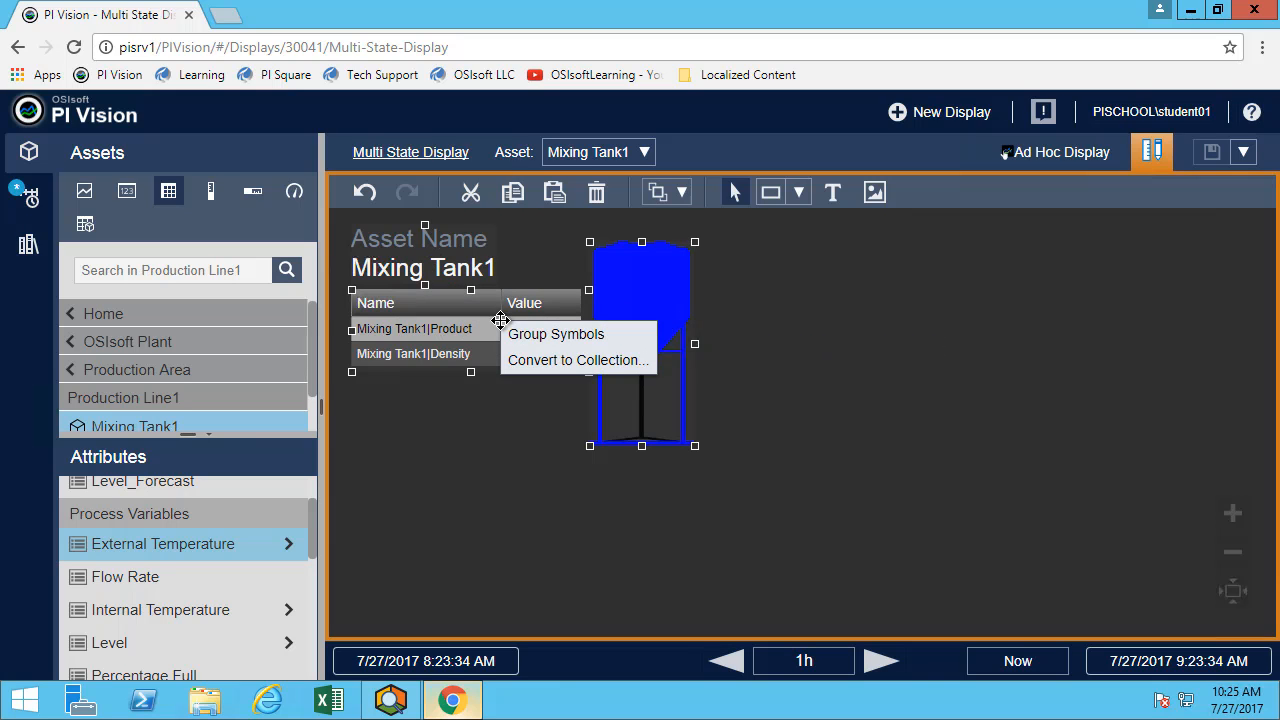
{"action": "mouse_move", "coordinate": [628, 292]}
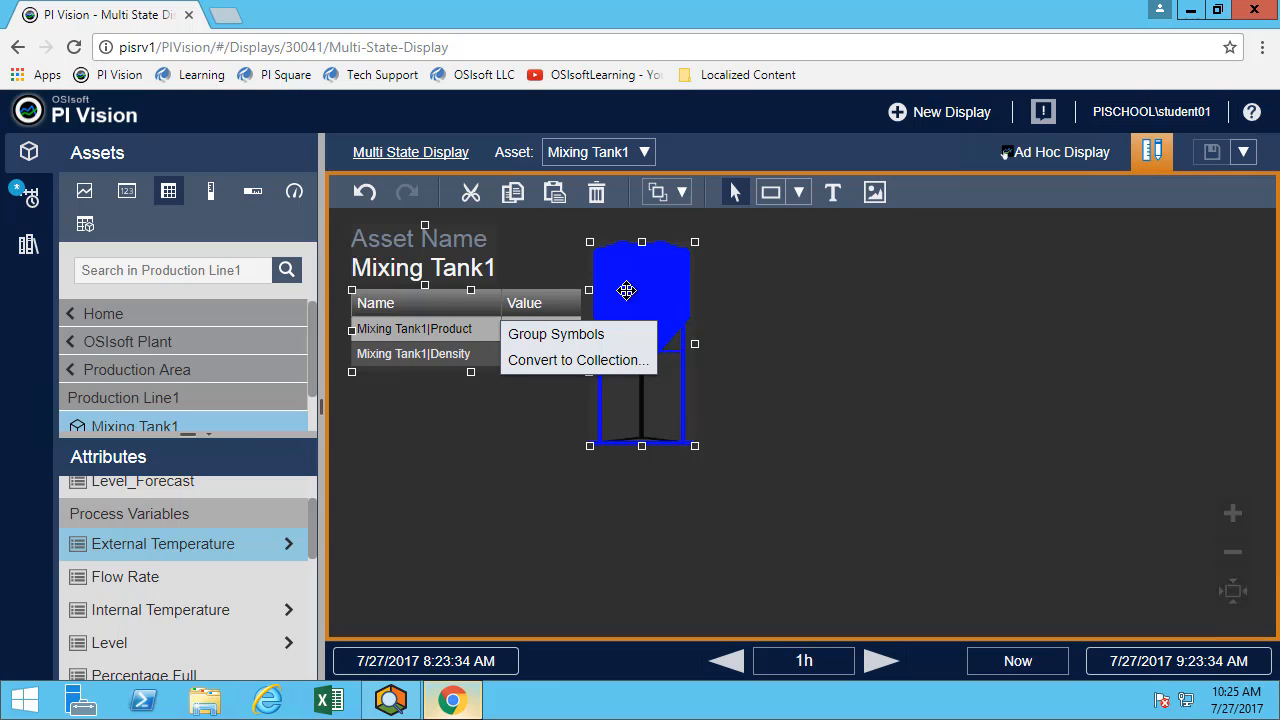
{"action": "mouse_move", "coordinate": [616, 360]}
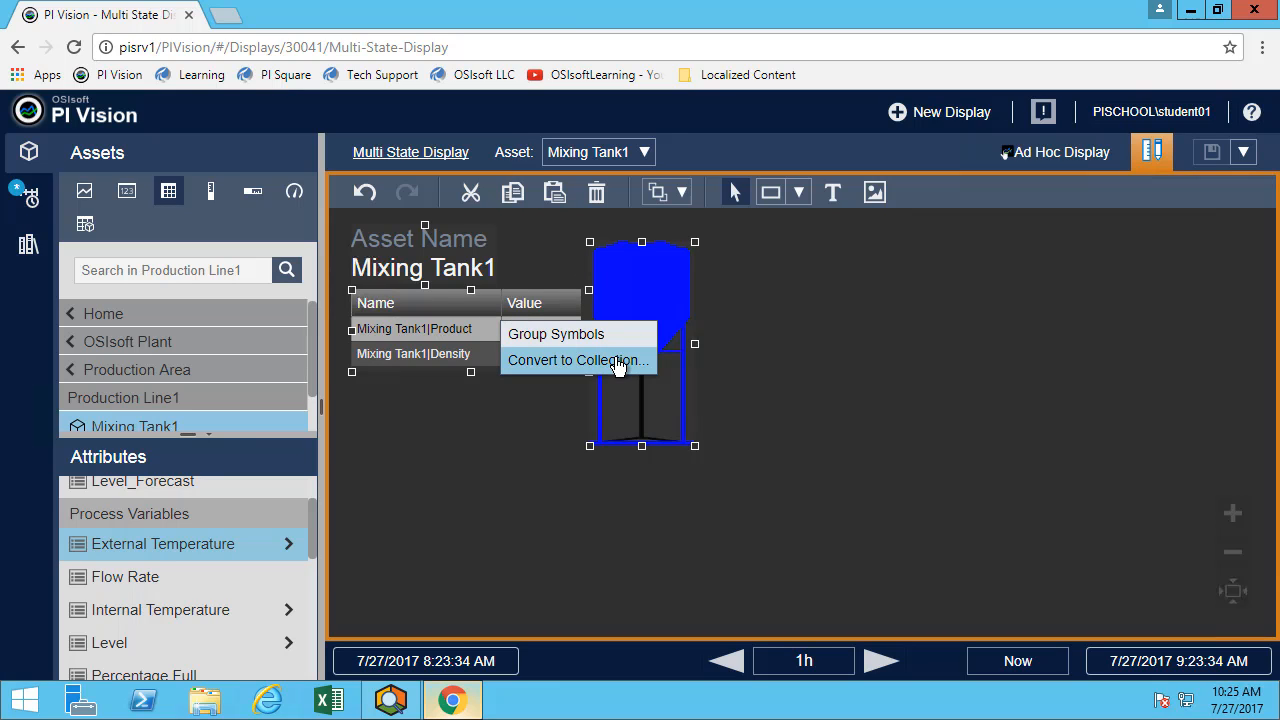
- Convert the tank symbols into a collection and inspect Mixing Tank1's attributes in PI System Explorer
{"action": "left_click", "coordinate": [576, 360]}
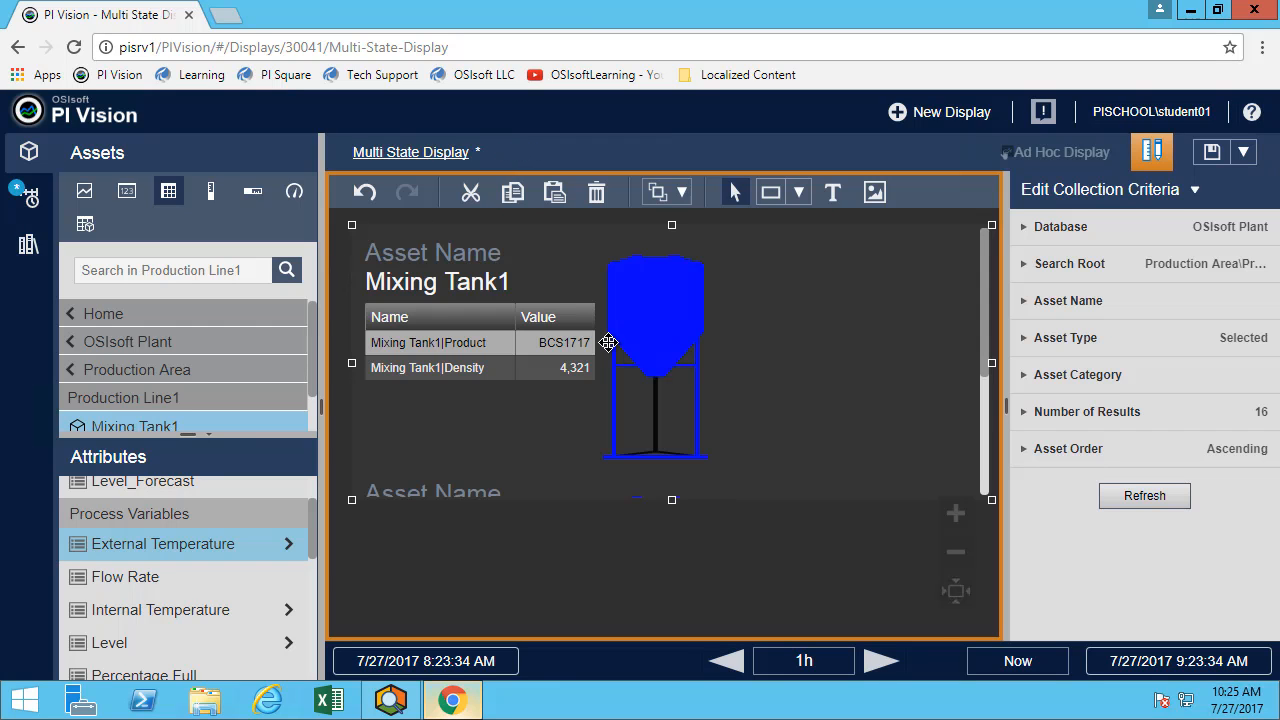
{"action": "mouse_move", "coordinate": [608, 340]}
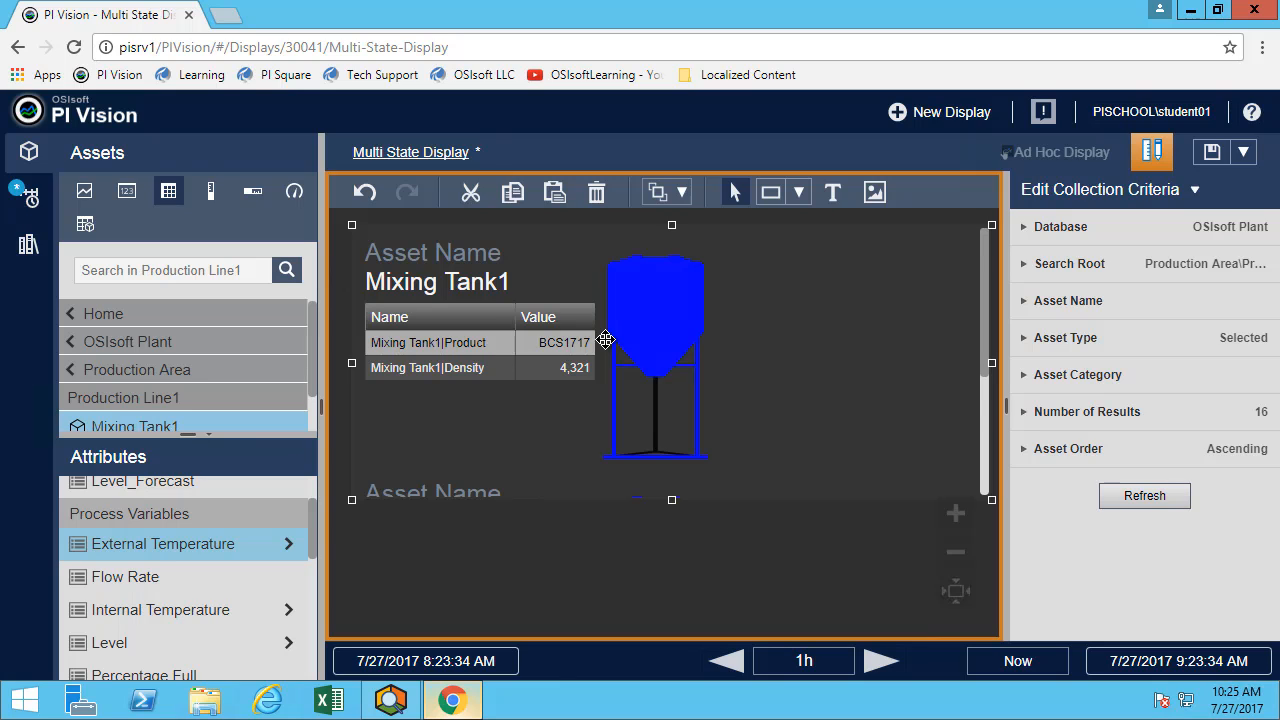
{"action": "mouse_move", "coordinate": [1136, 258]}
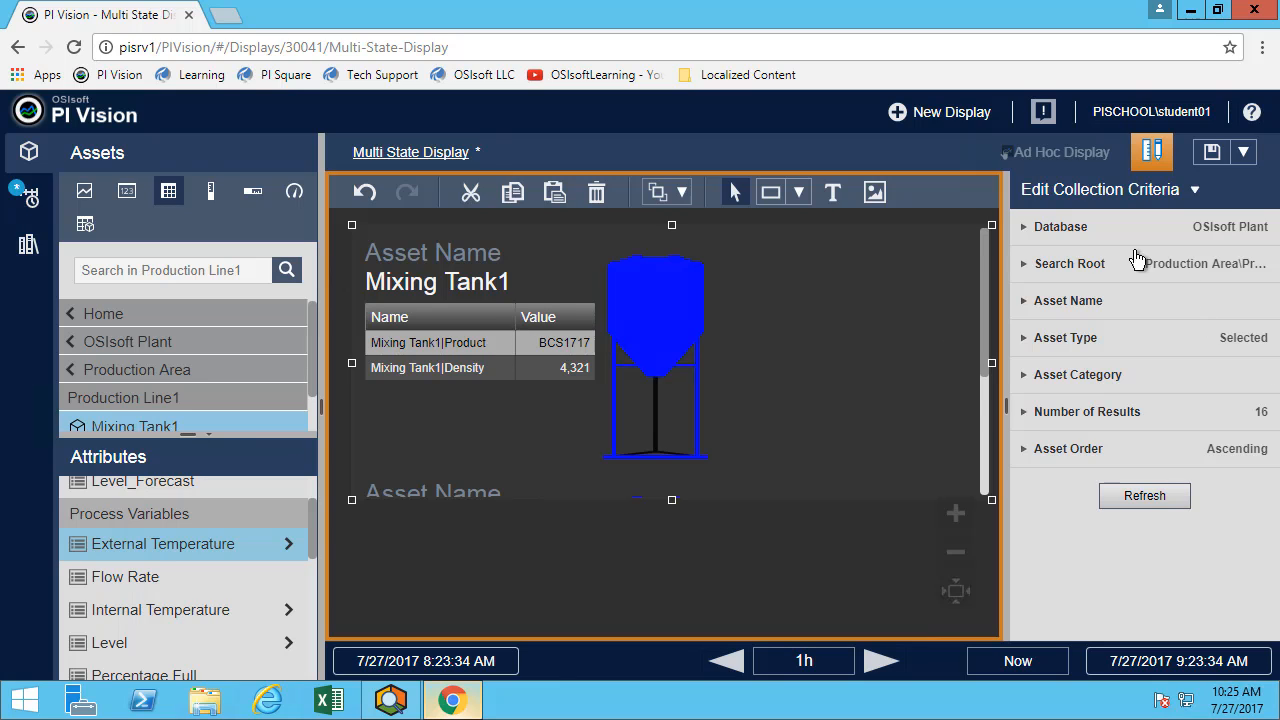
{"action": "mouse_move", "coordinate": [464, 332]}
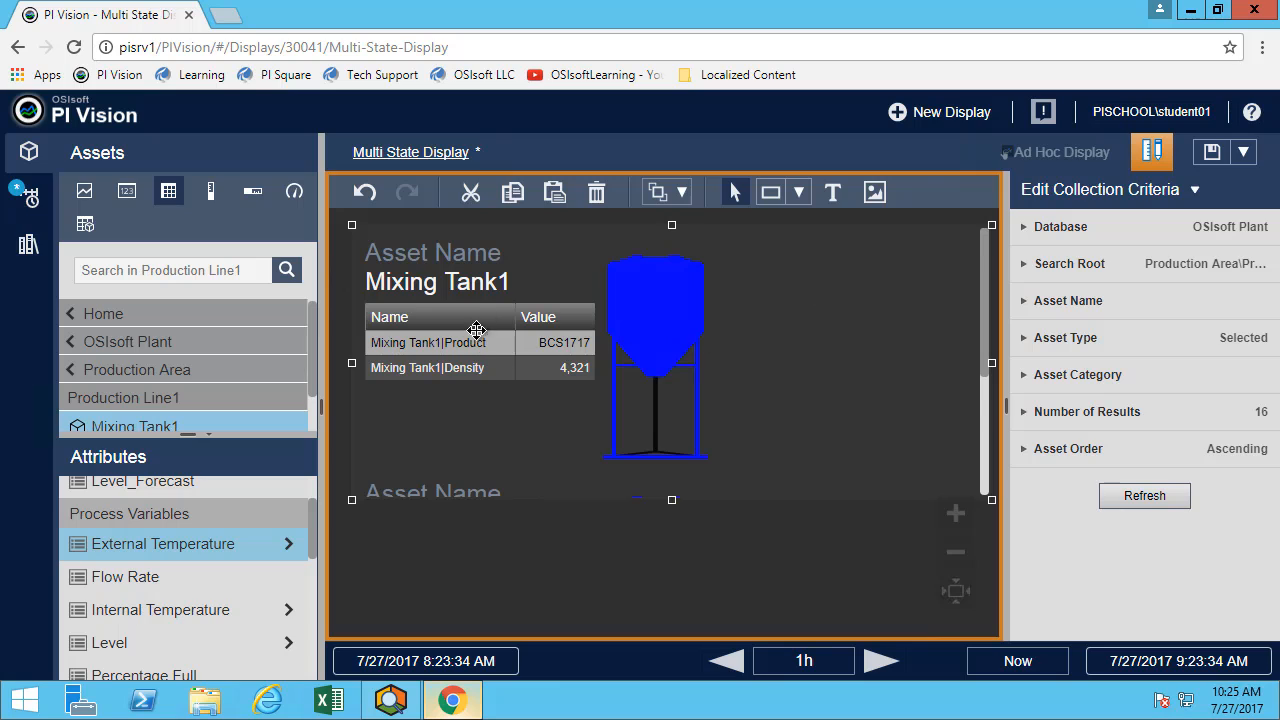
{"action": "mouse_move", "coordinate": [552, 280]}
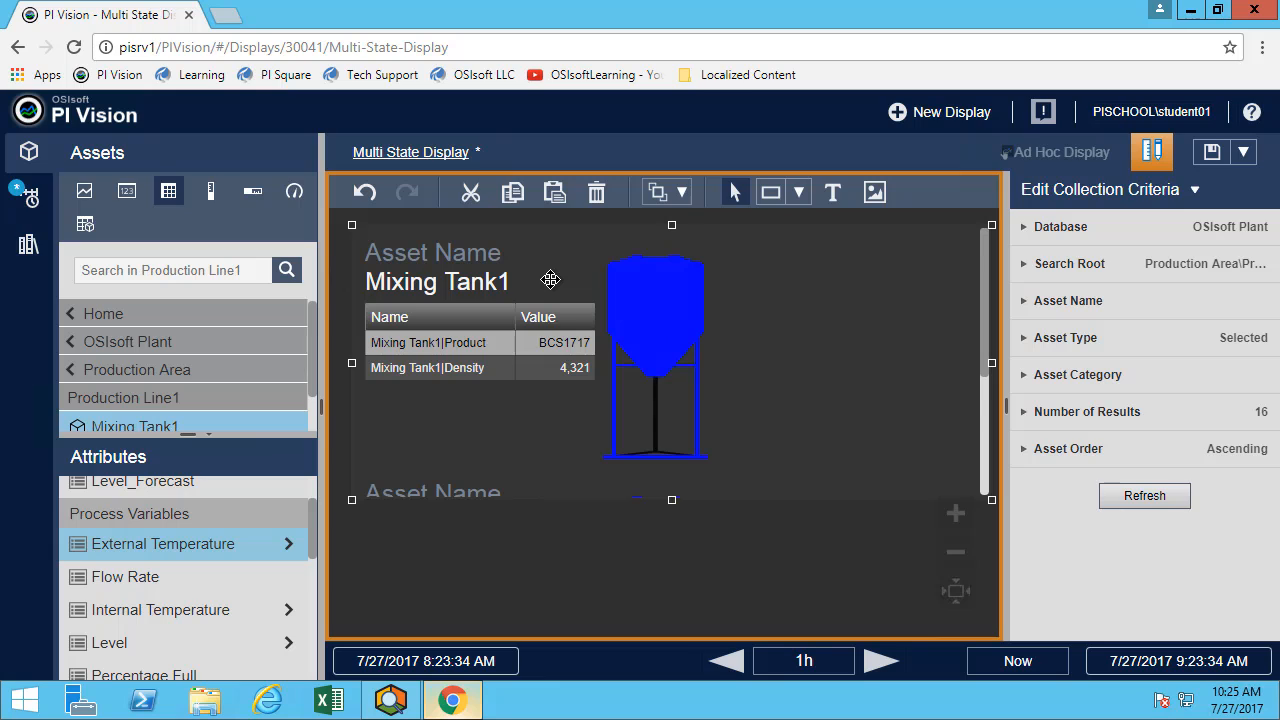
{"action": "mouse_move", "coordinate": [992, 290]}
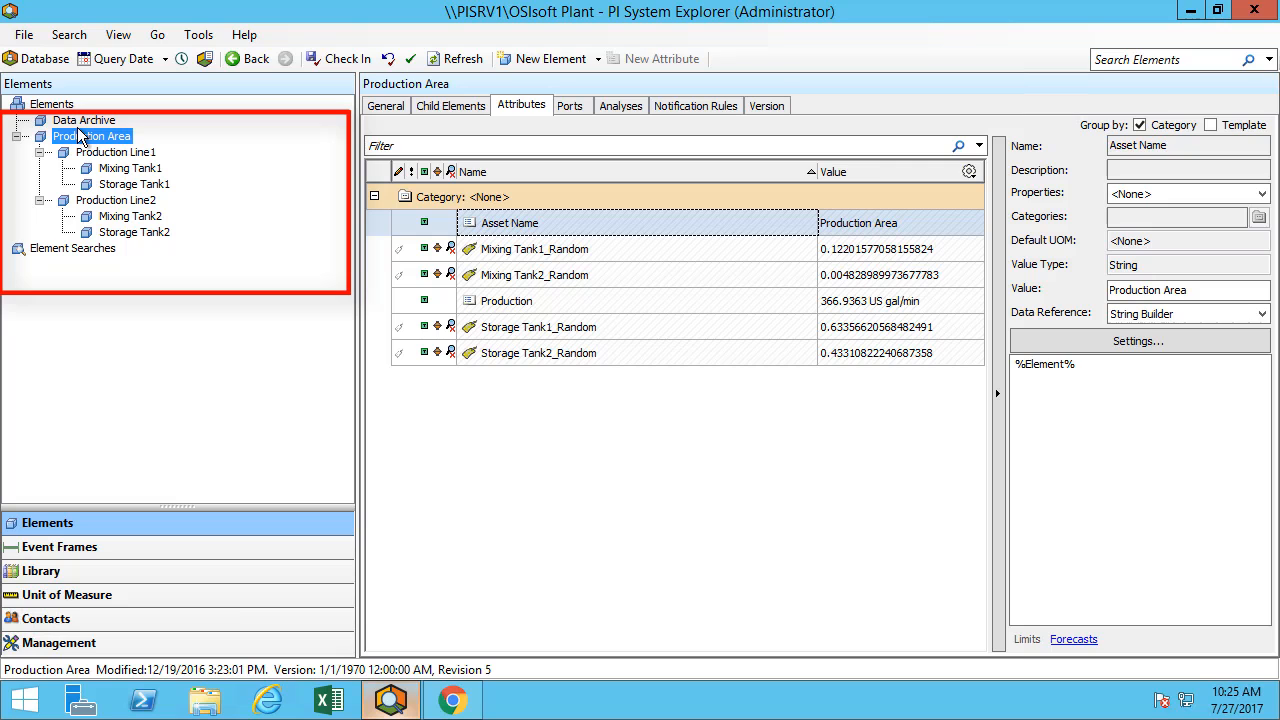
{"action": "left_click", "coordinate": [132, 168]}
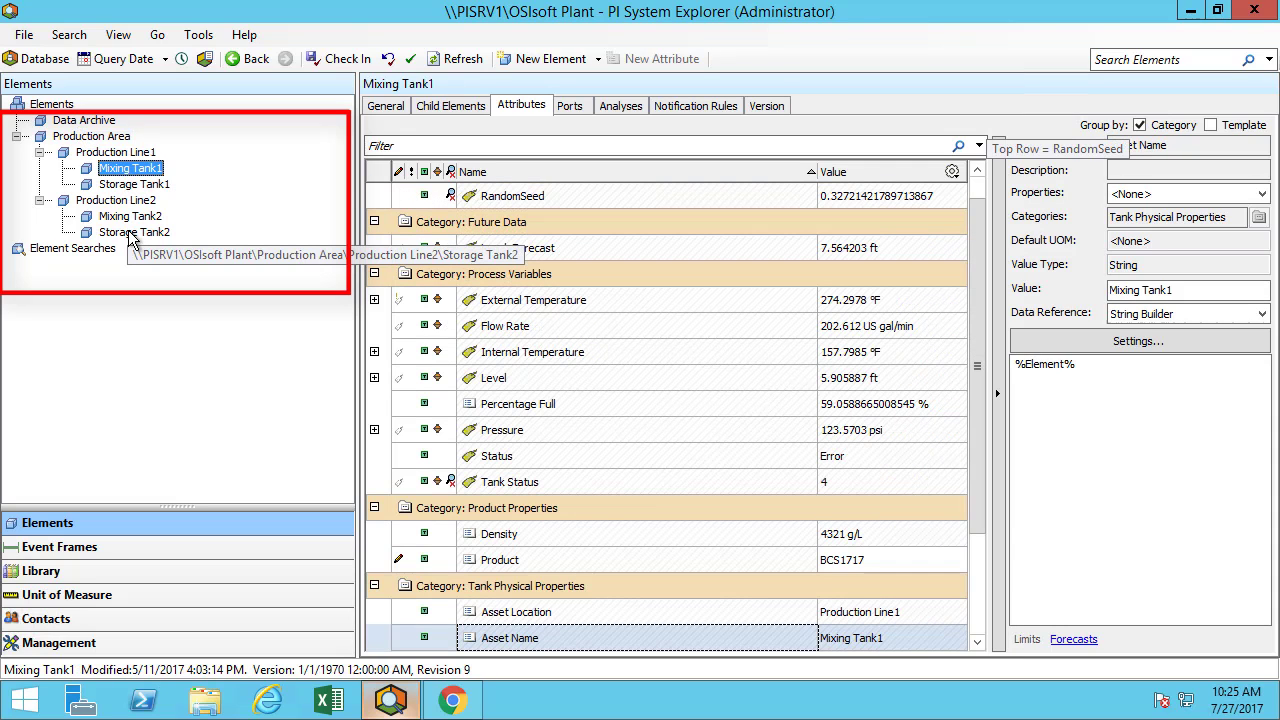
{"action": "mouse_move", "coordinate": [344, 530]}
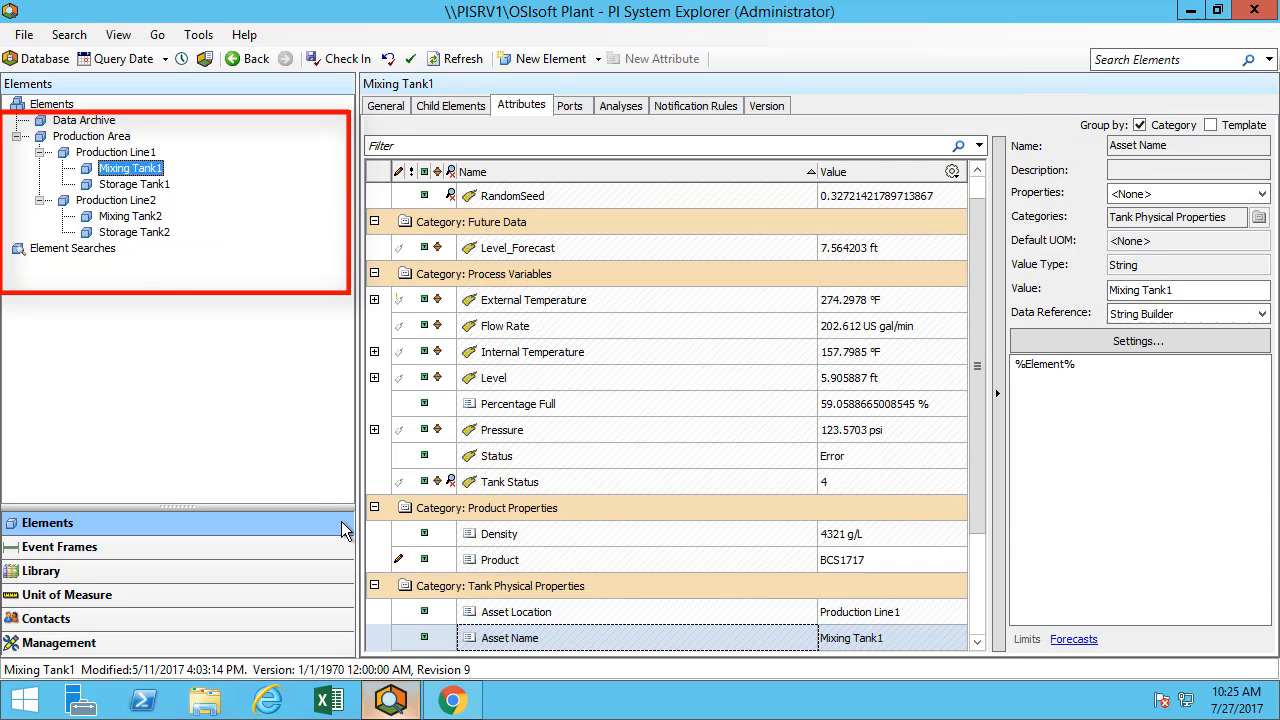
{"action": "left_click", "coordinate": [452, 696]}
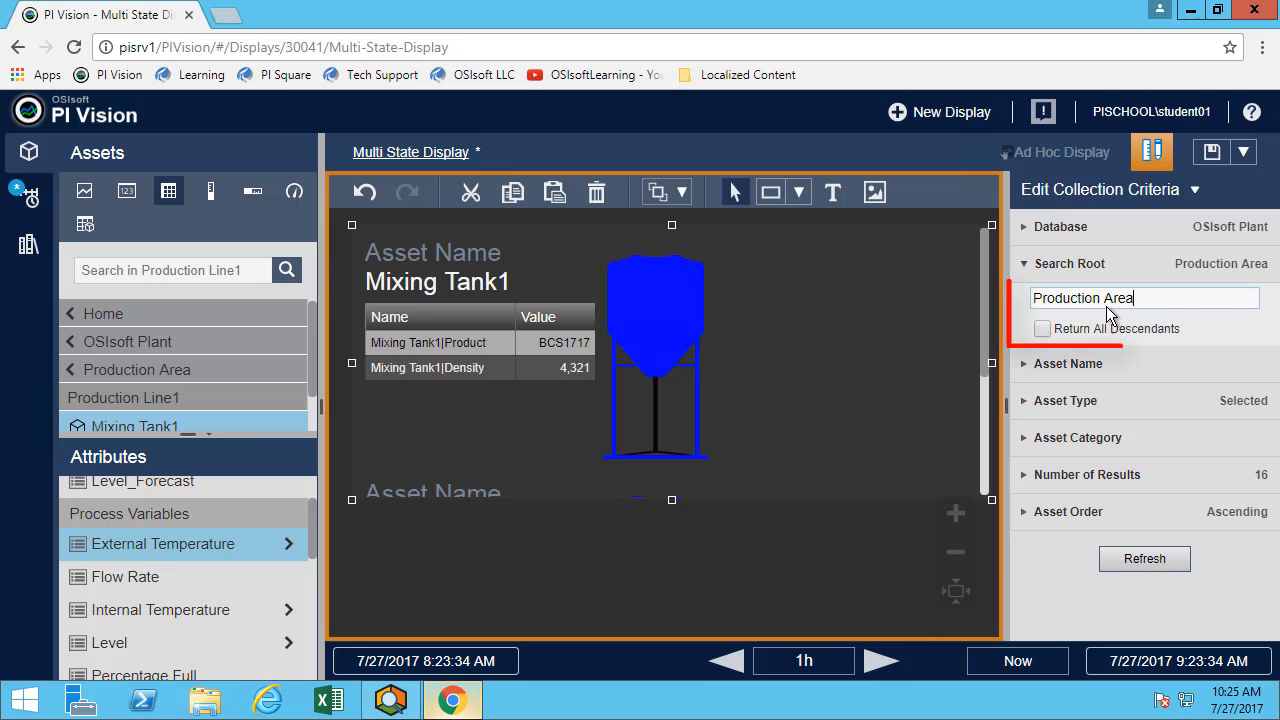
- Return all descendants of Production Area and filter the asset type to Generic Tank Template
{"action": "left_click", "coordinate": [1044, 328]}
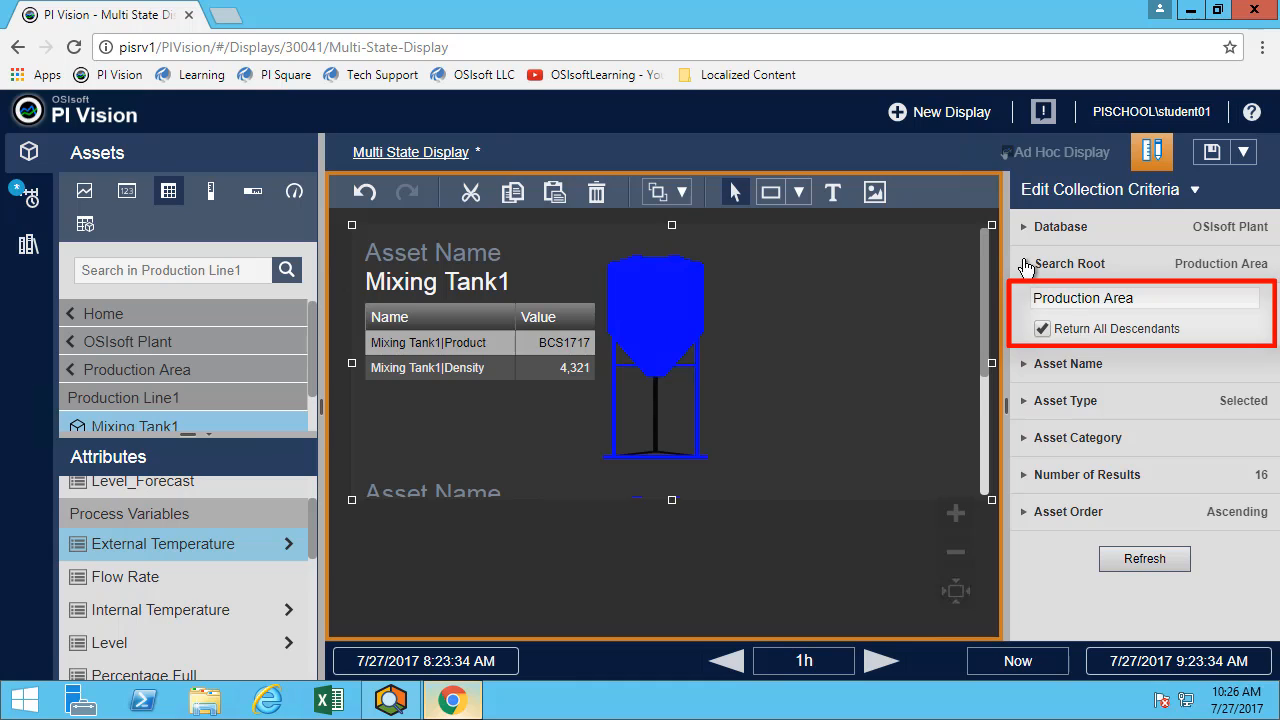
{"action": "left_click", "coordinate": [1032, 264]}
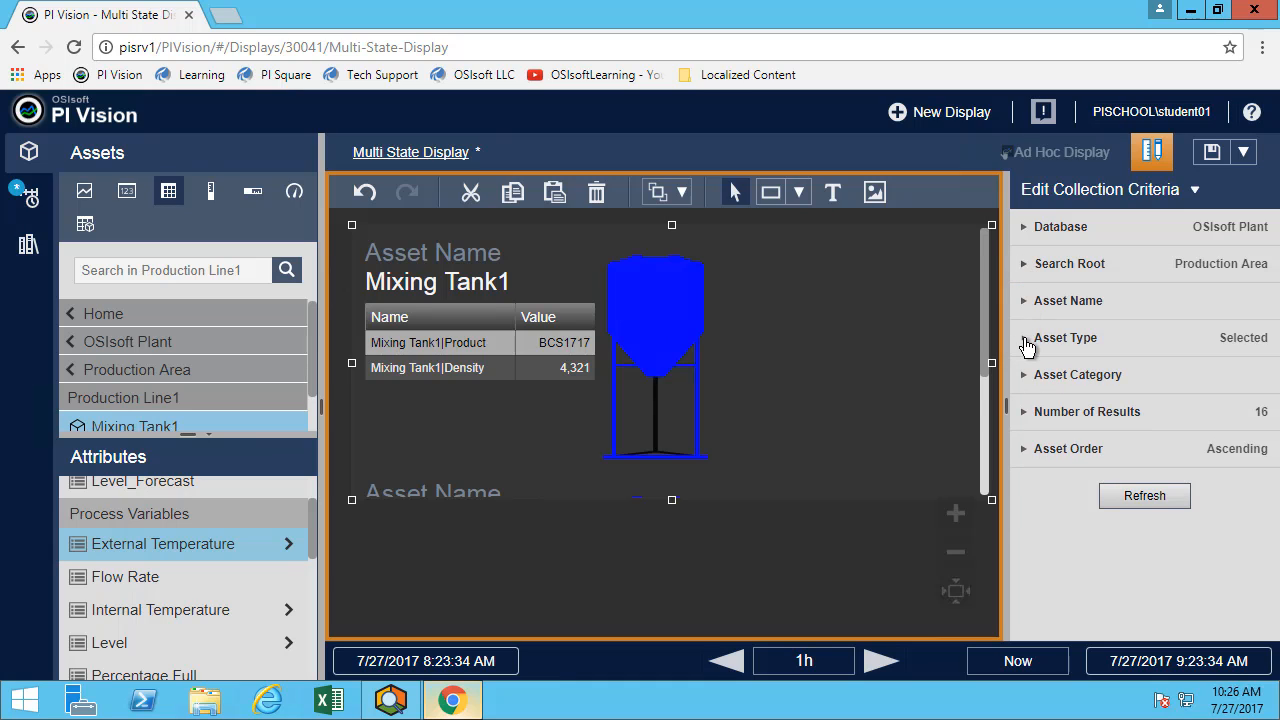
{"action": "left_click", "coordinate": [1066, 338]}
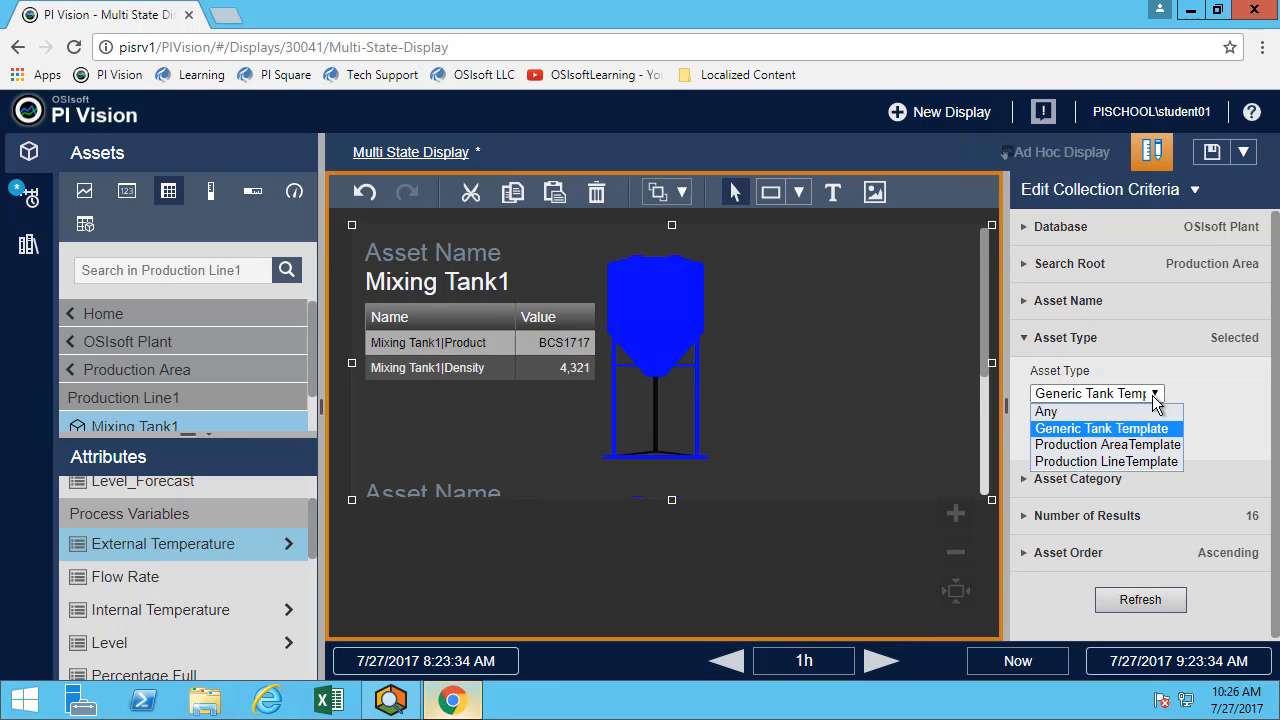
{"action": "left_click", "coordinate": [1104, 428]}
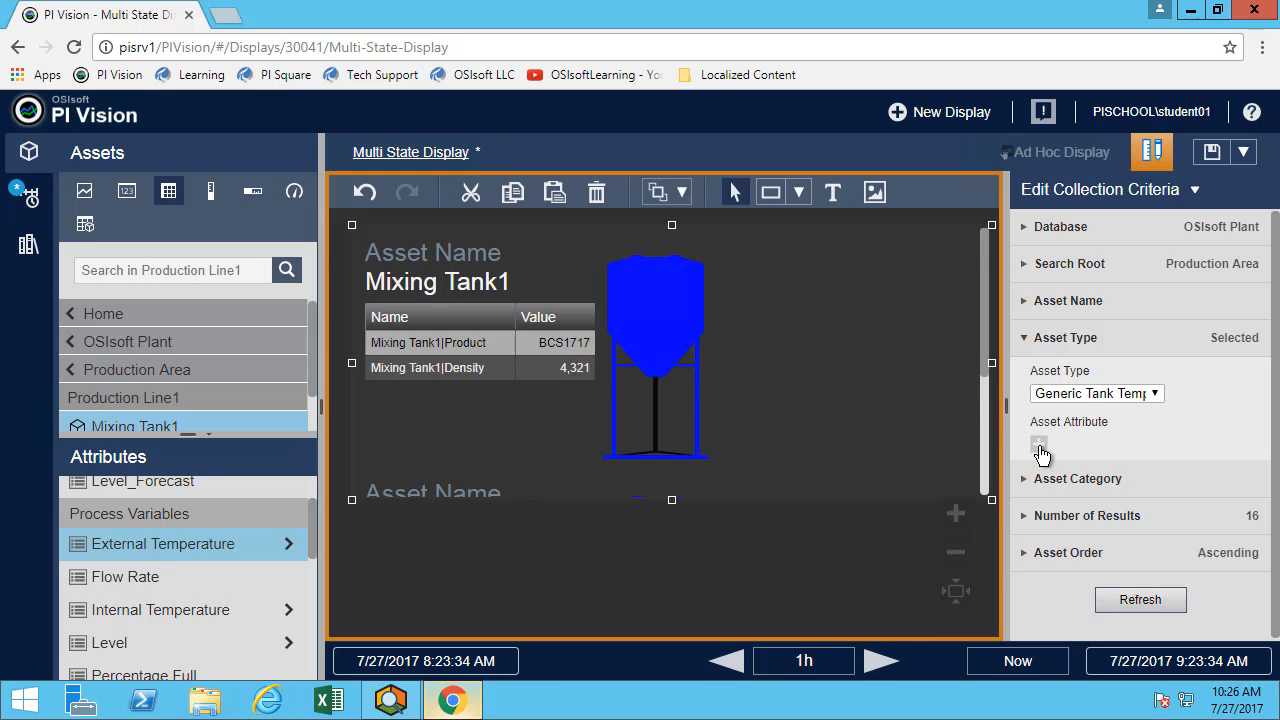
- Add the attribute condition Level > 4 and collapse the asset type criteria
{"action": "left_click", "coordinate": [1040, 452]}
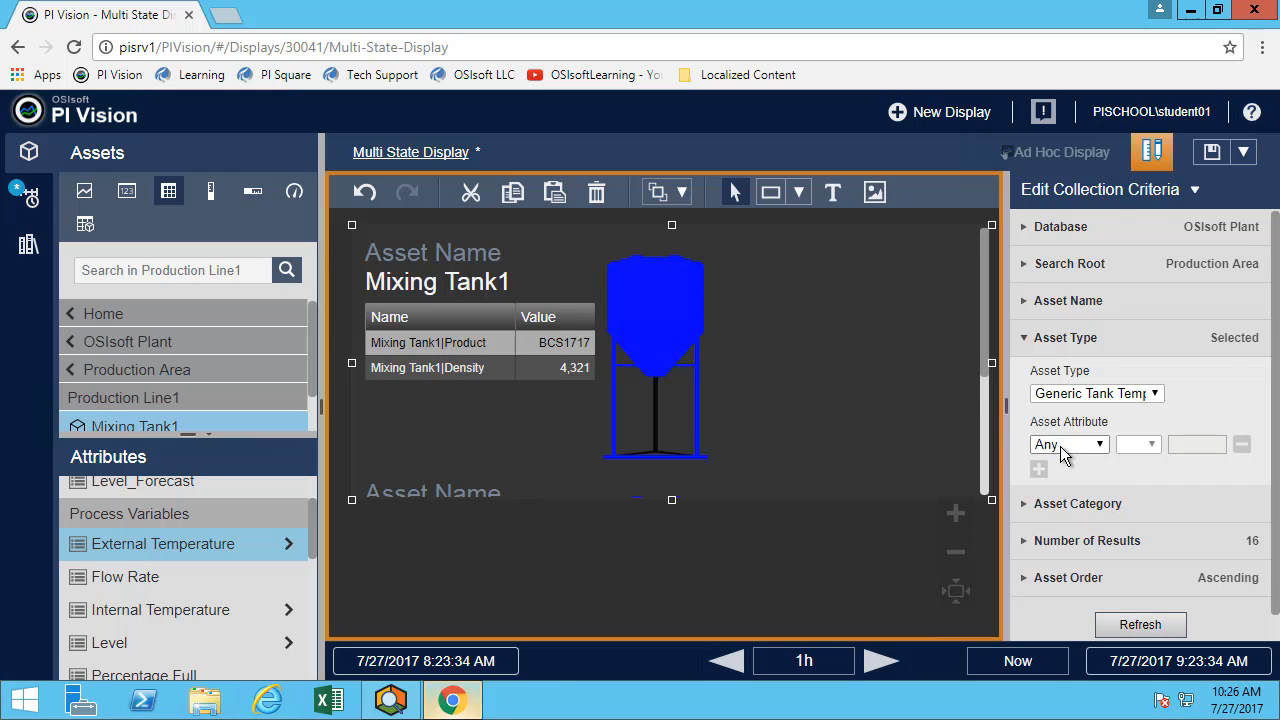
{"action": "left_click", "coordinate": [1068, 444]}
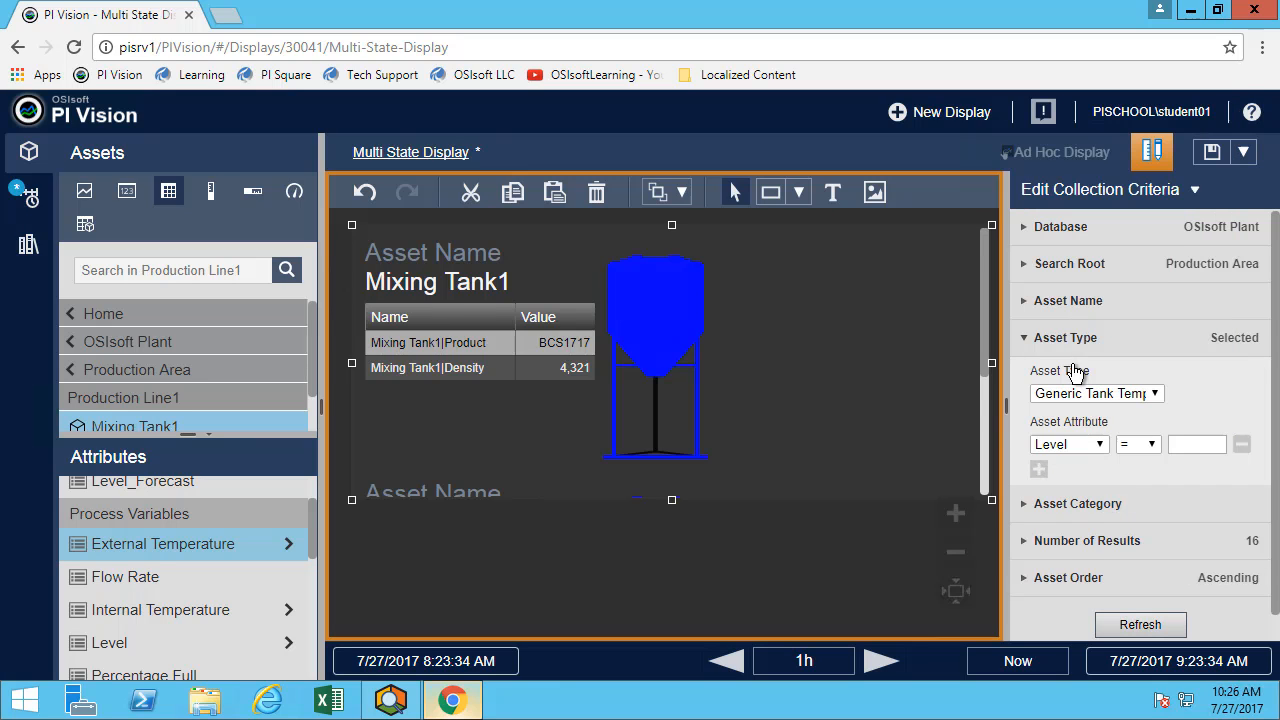
{"action": "left_click", "coordinate": [1152, 444]}
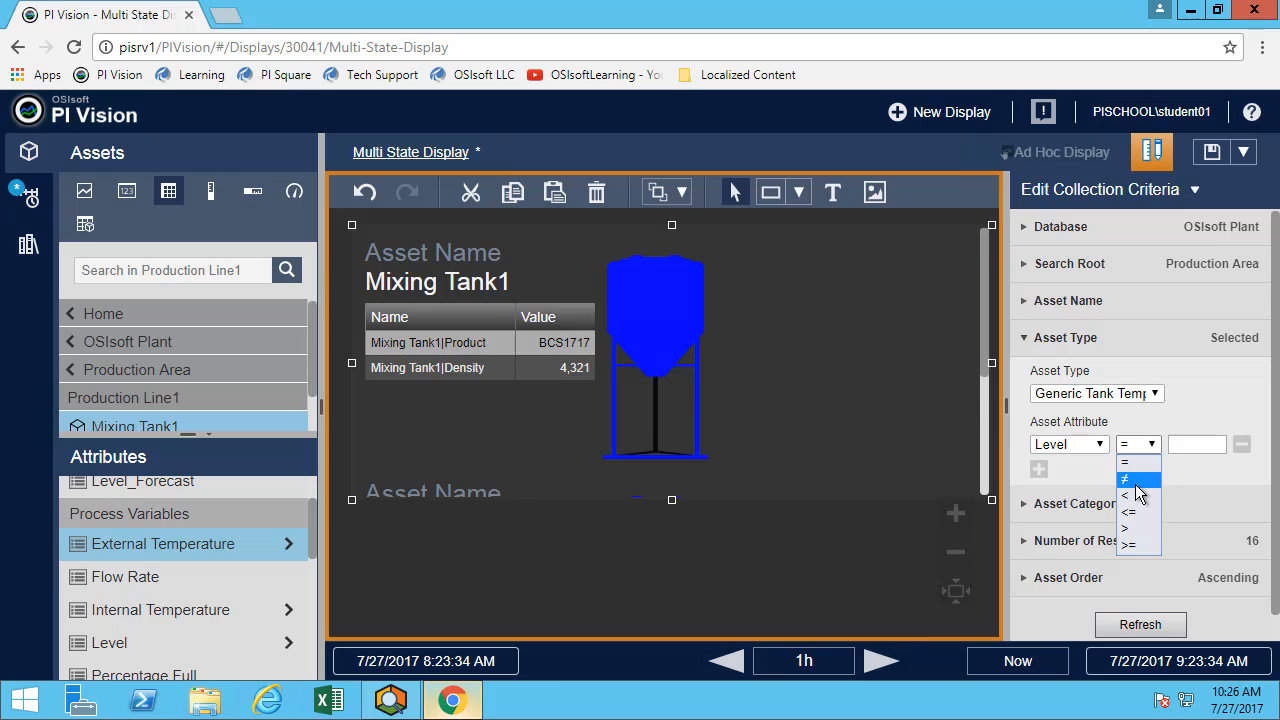
{"action": "left_click", "coordinate": [1128, 526]}
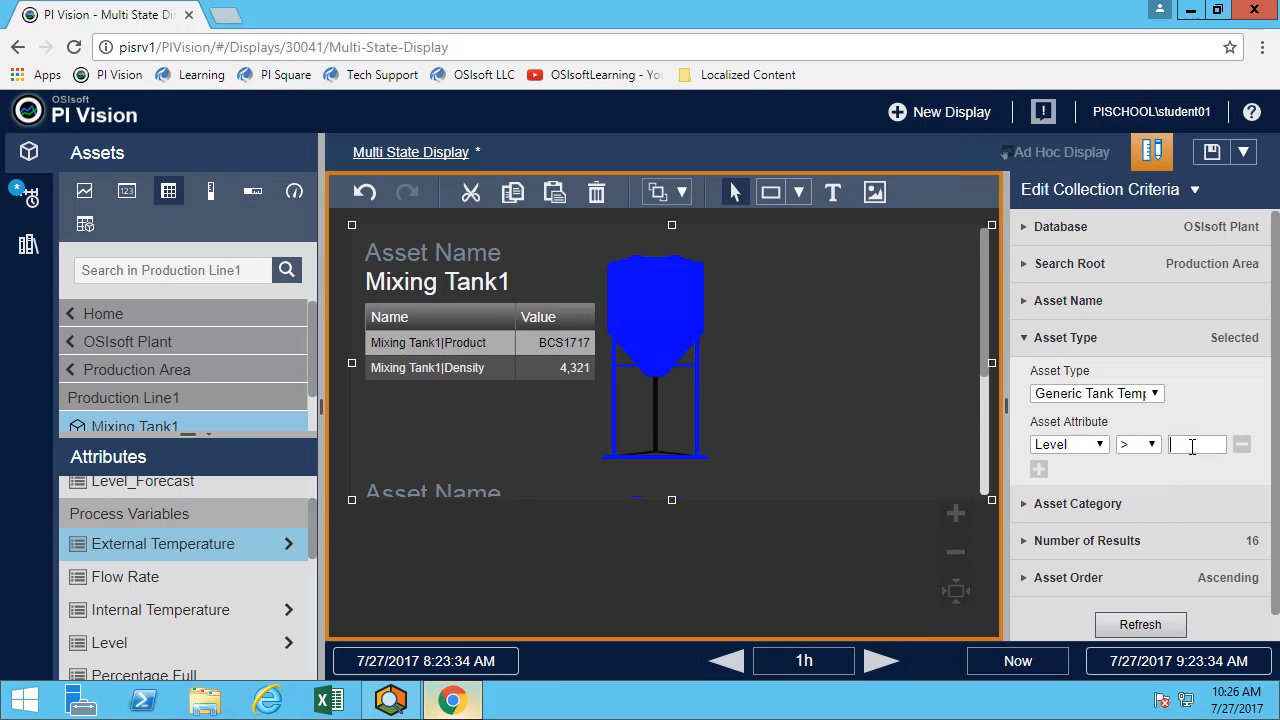
{"action": "type", "text": "4"}
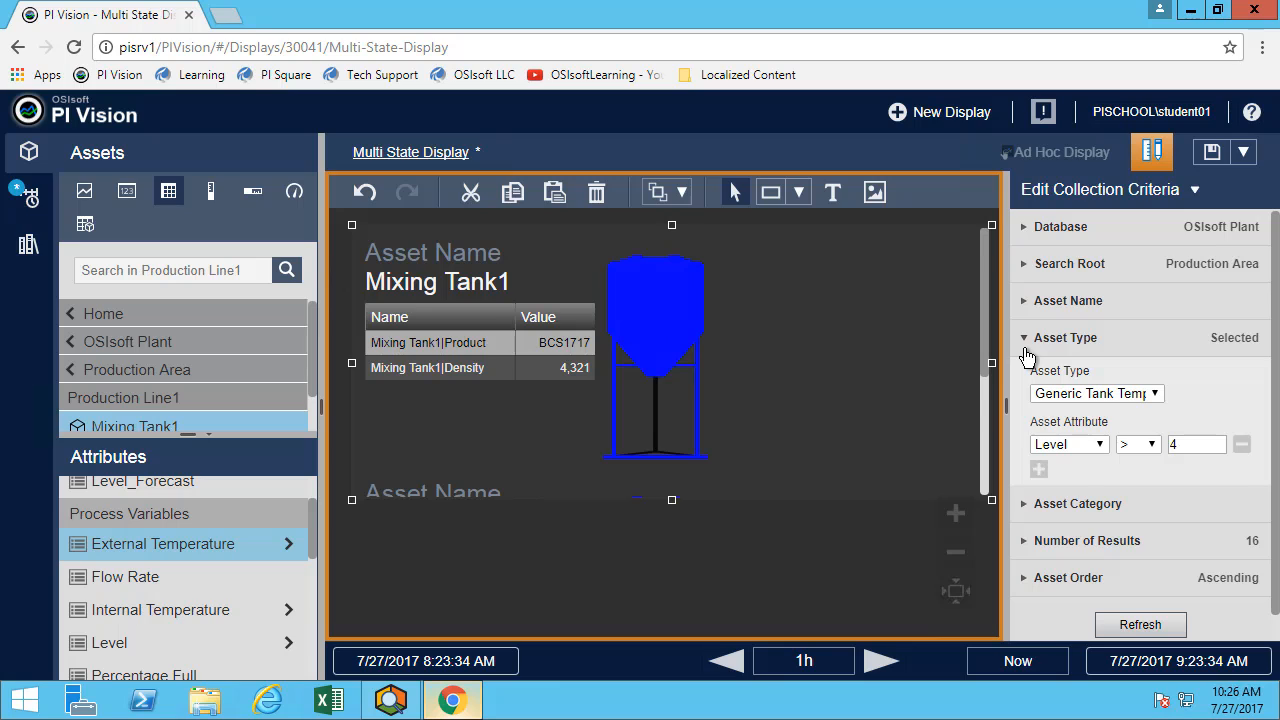
{"action": "left_click", "coordinate": [1068, 338]}
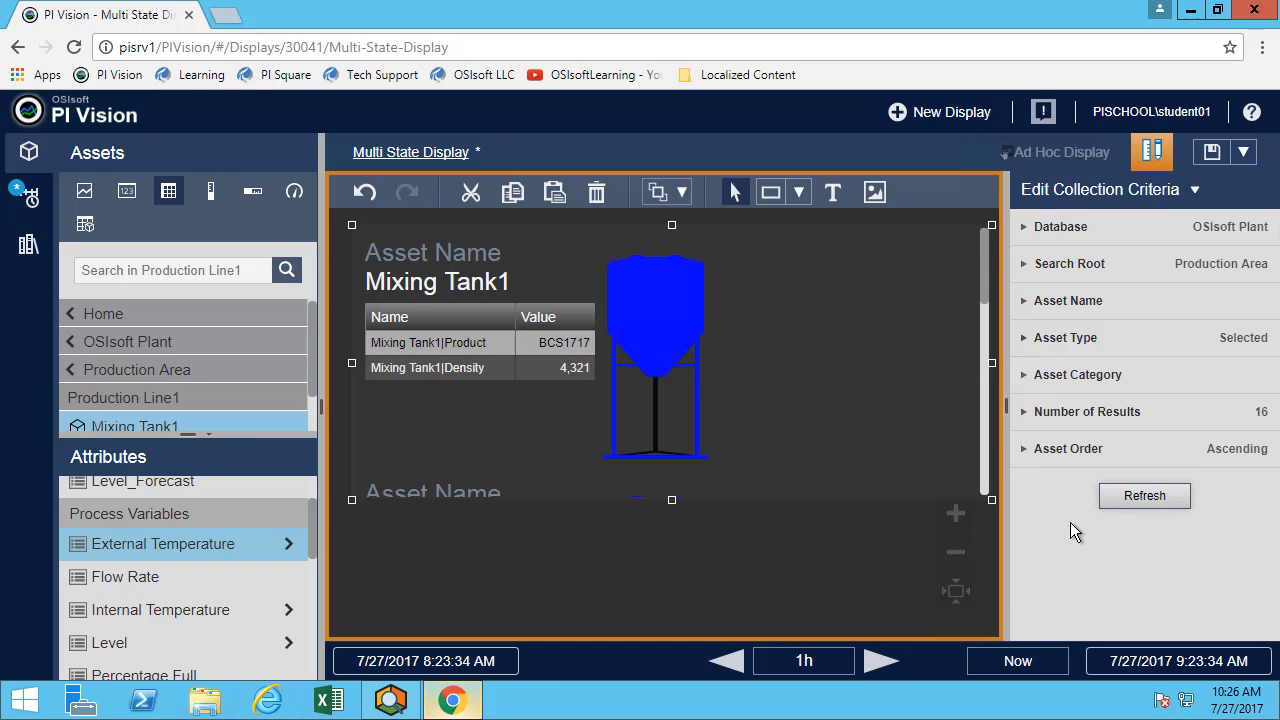
{"action": "mouse_move", "coordinate": [604, 568]}
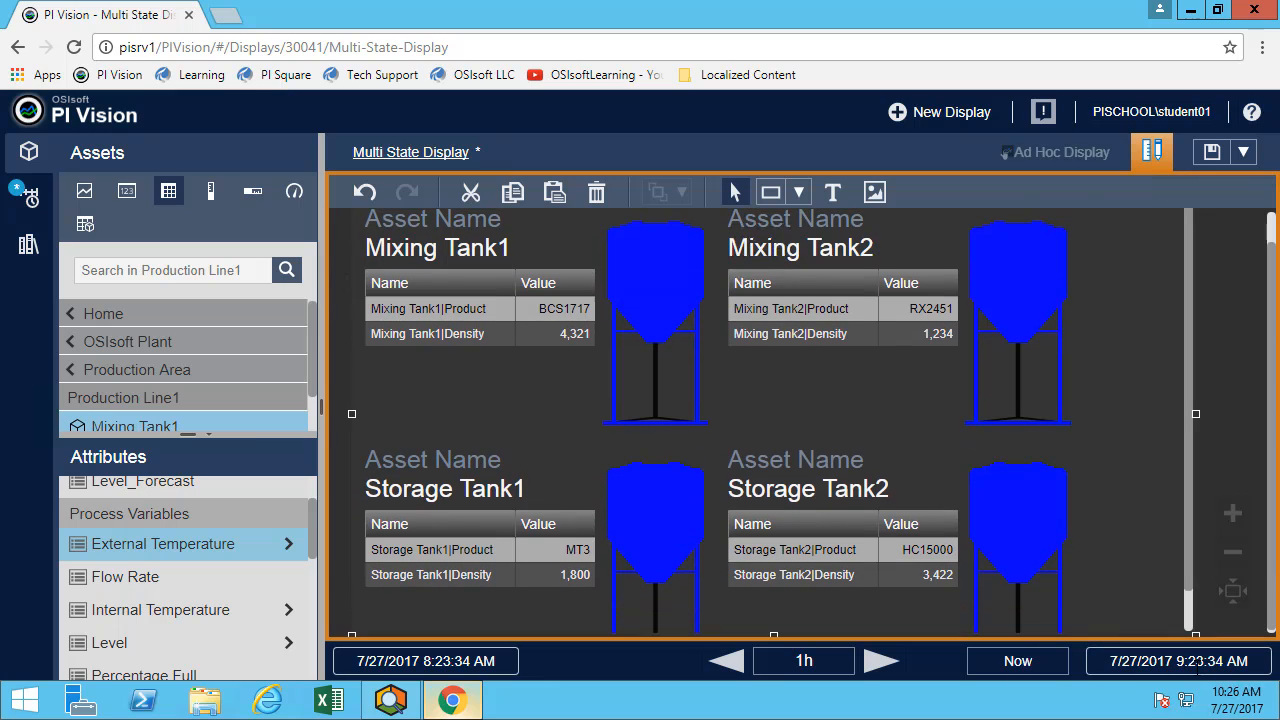
- Review the four tank symbols and shift the time range back one hour to 4:23–5:23 AM
{"action": "scroll", "scroll_direction": "down", "scroll_amount": 3}
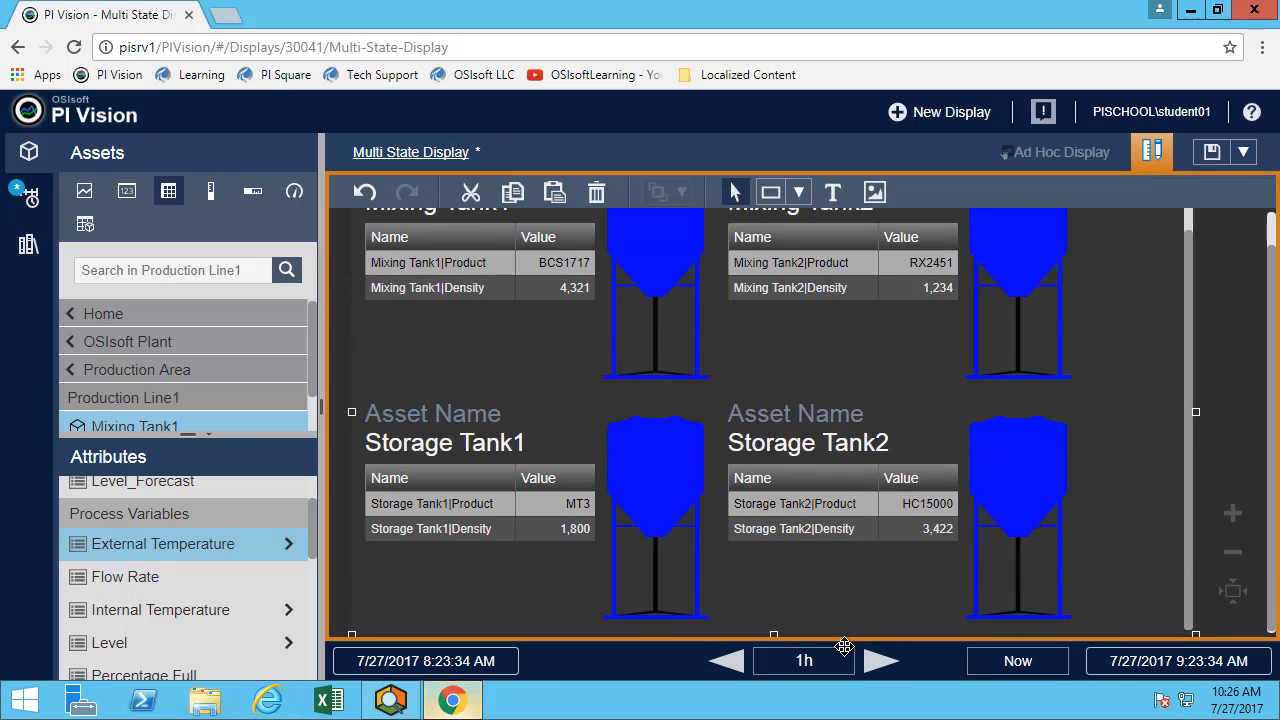
{"action": "mouse_move", "coordinate": [784, 512]}
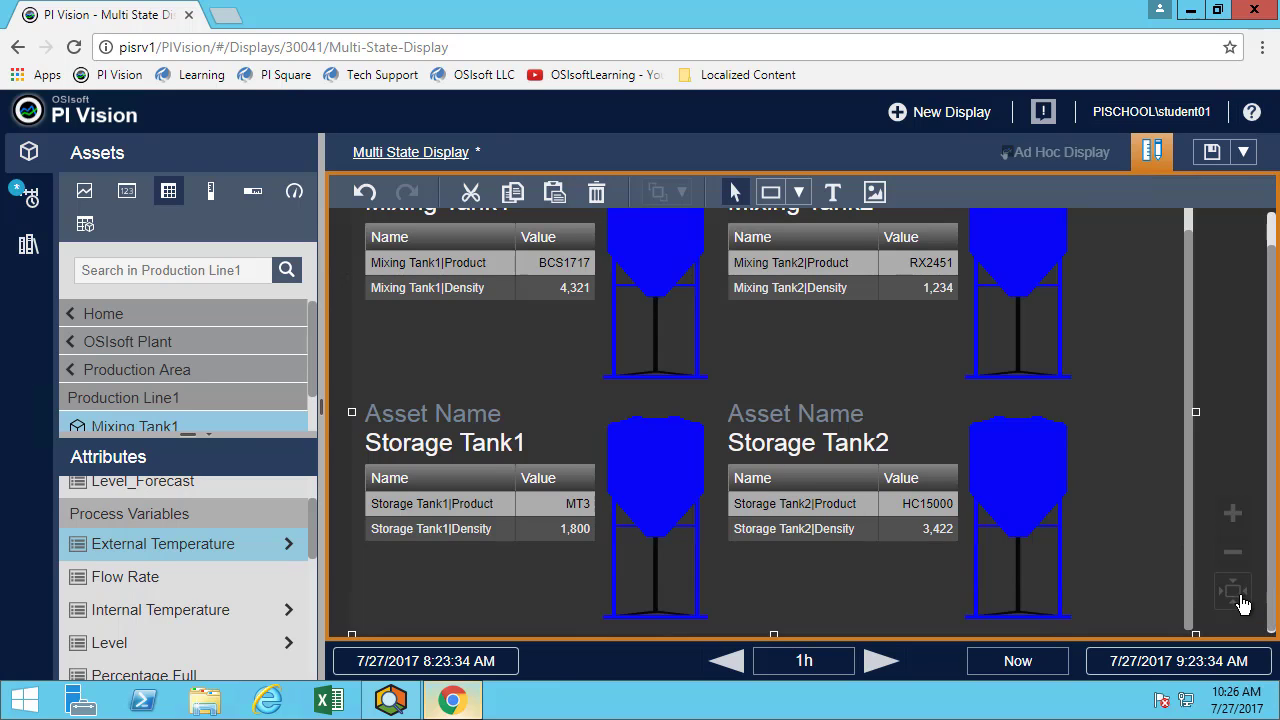
{"action": "mouse_move", "coordinate": [772, 636]}
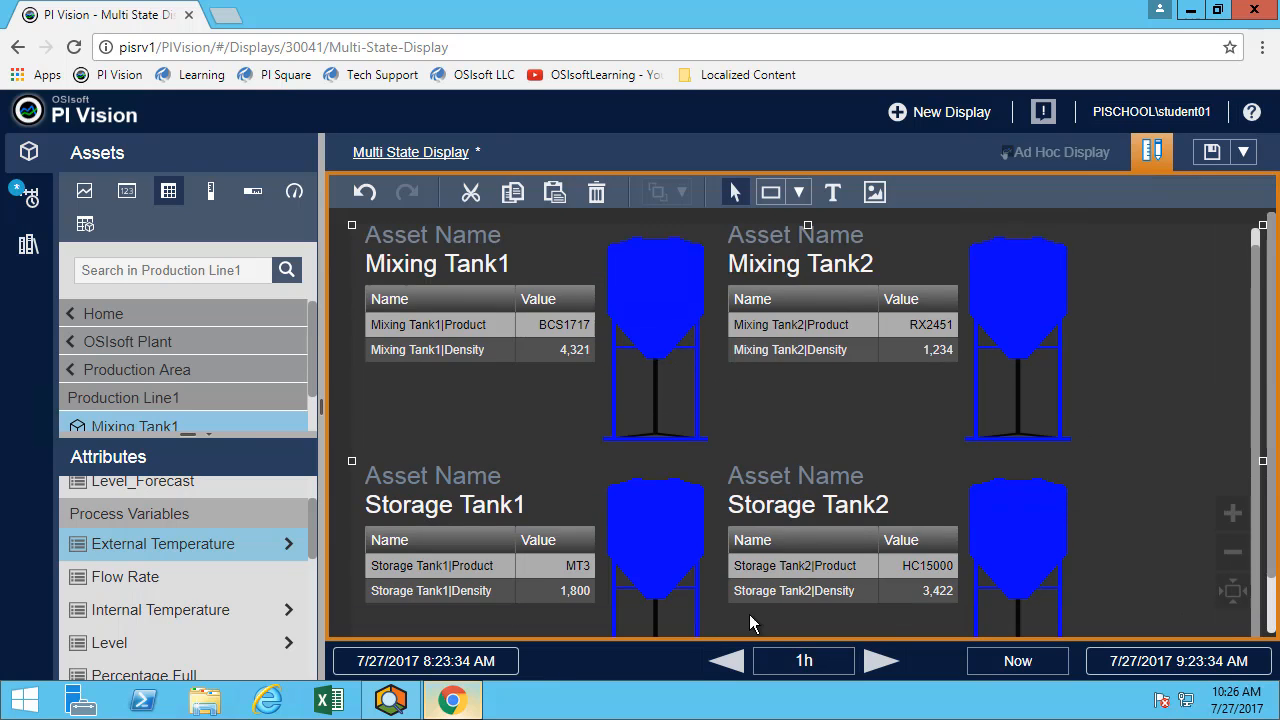
{"action": "mouse_move", "coordinate": [732, 668]}
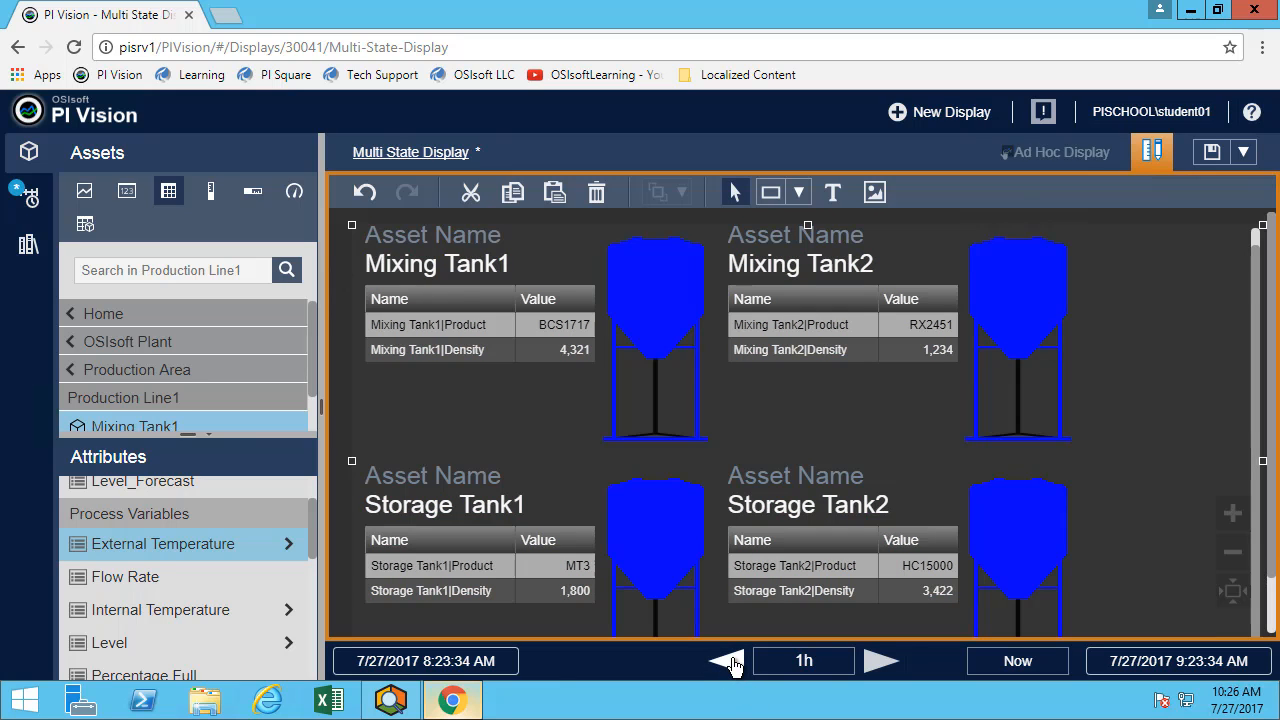
{"action": "left_click", "coordinate": [722, 660]}
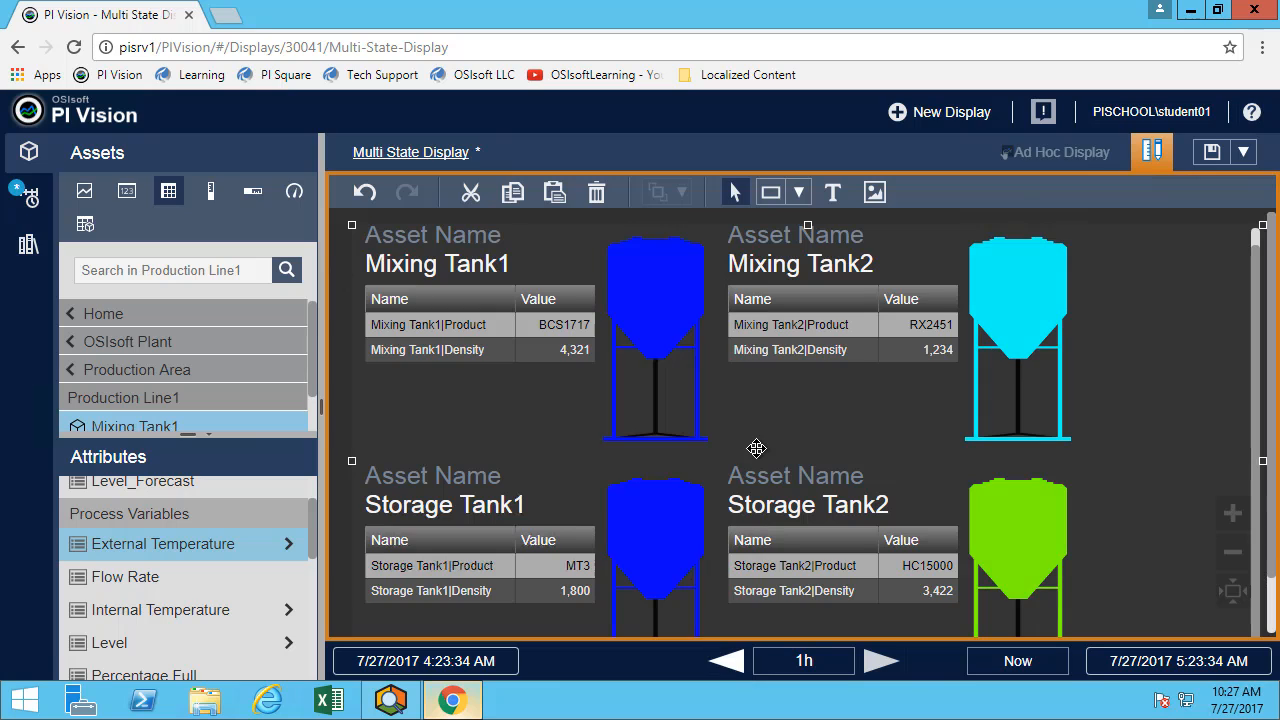
- Change the collection's attribute condition to External Temperature < 200
{"action": "right_click", "coordinate": [756, 448]}
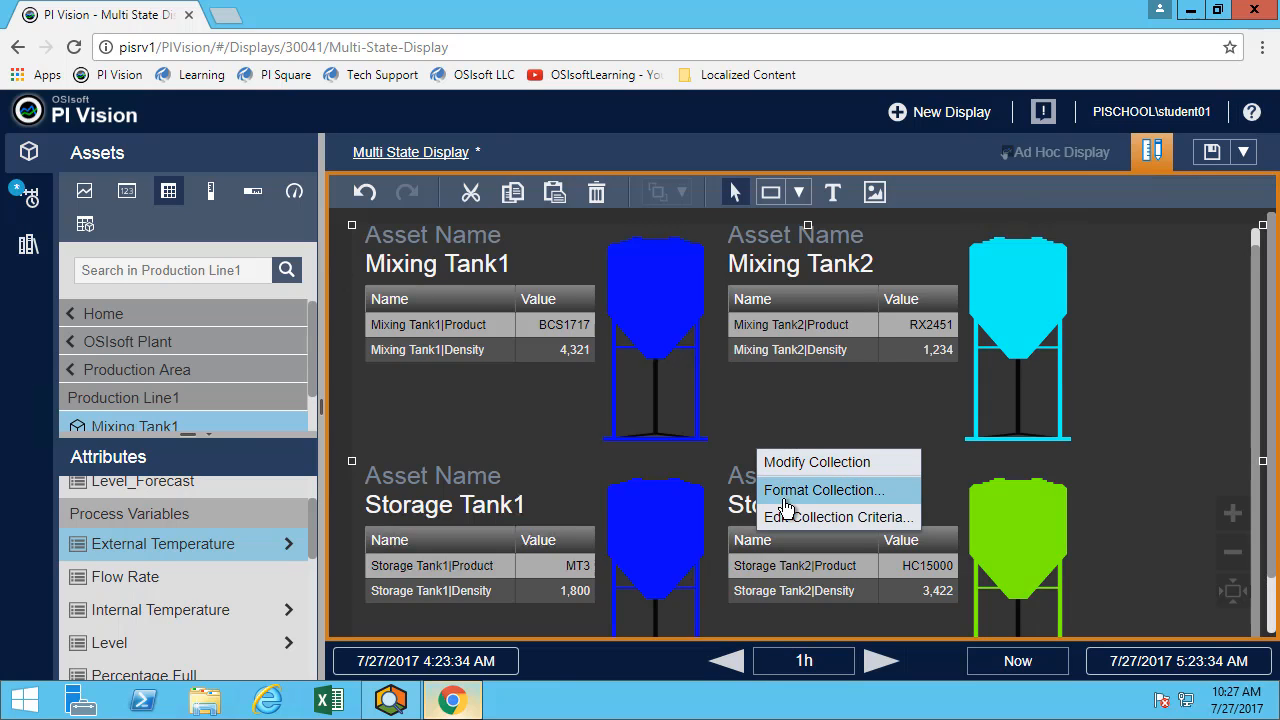
{"action": "left_click", "coordinate": [840, 516]}
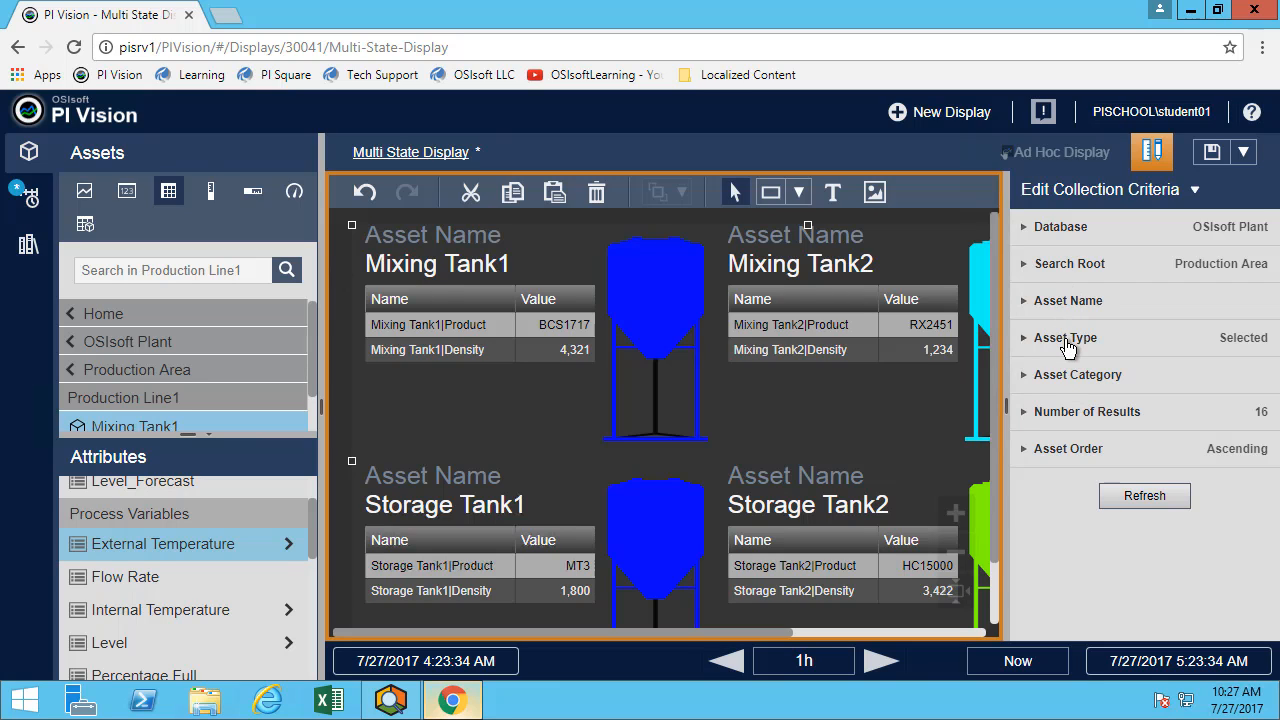
{"action": "left_click", "coordinate": [1064, 338]}
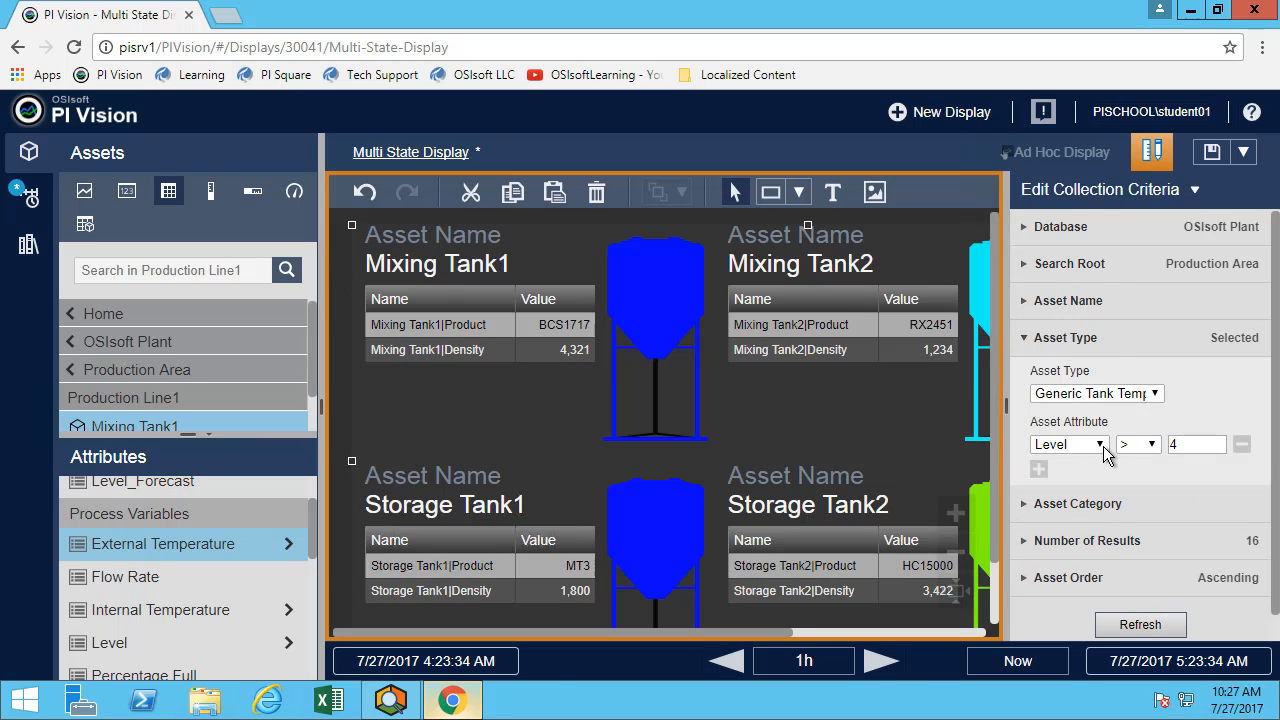
{"action": "left_click", "coordinate": [1092, 444]}
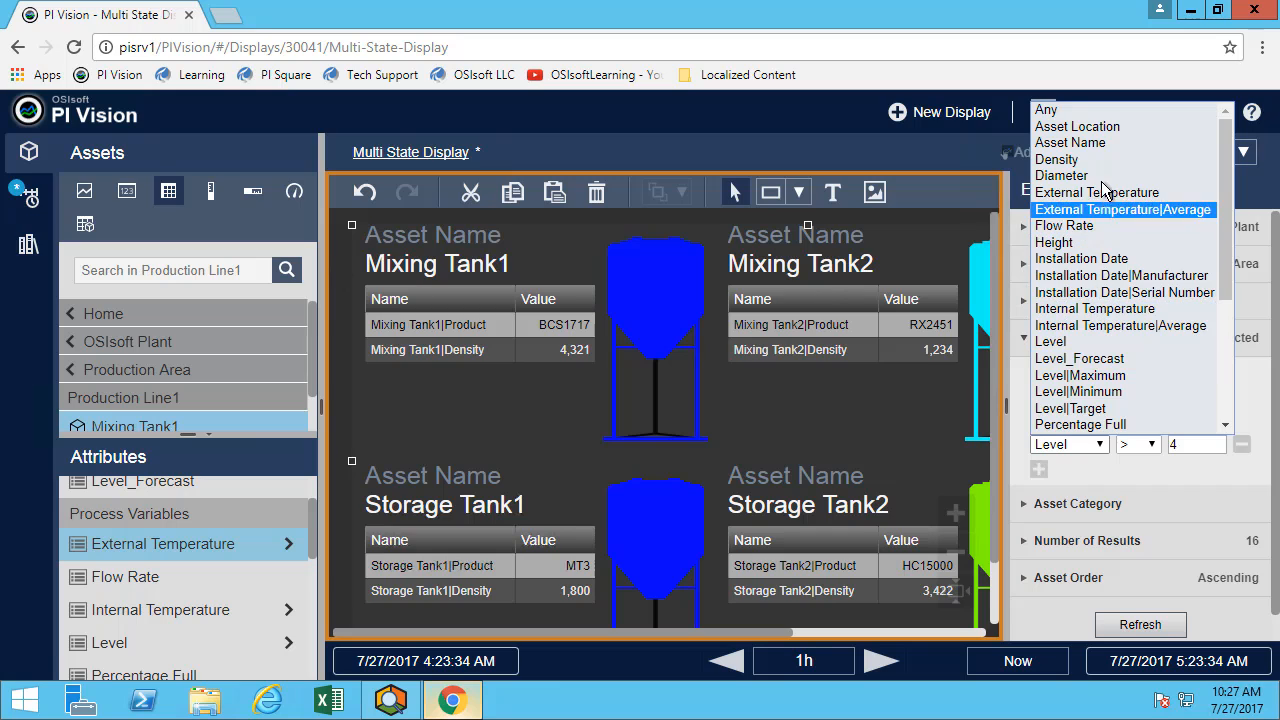
{"action": "mouse_move", "coordinate": [1080, 218]}
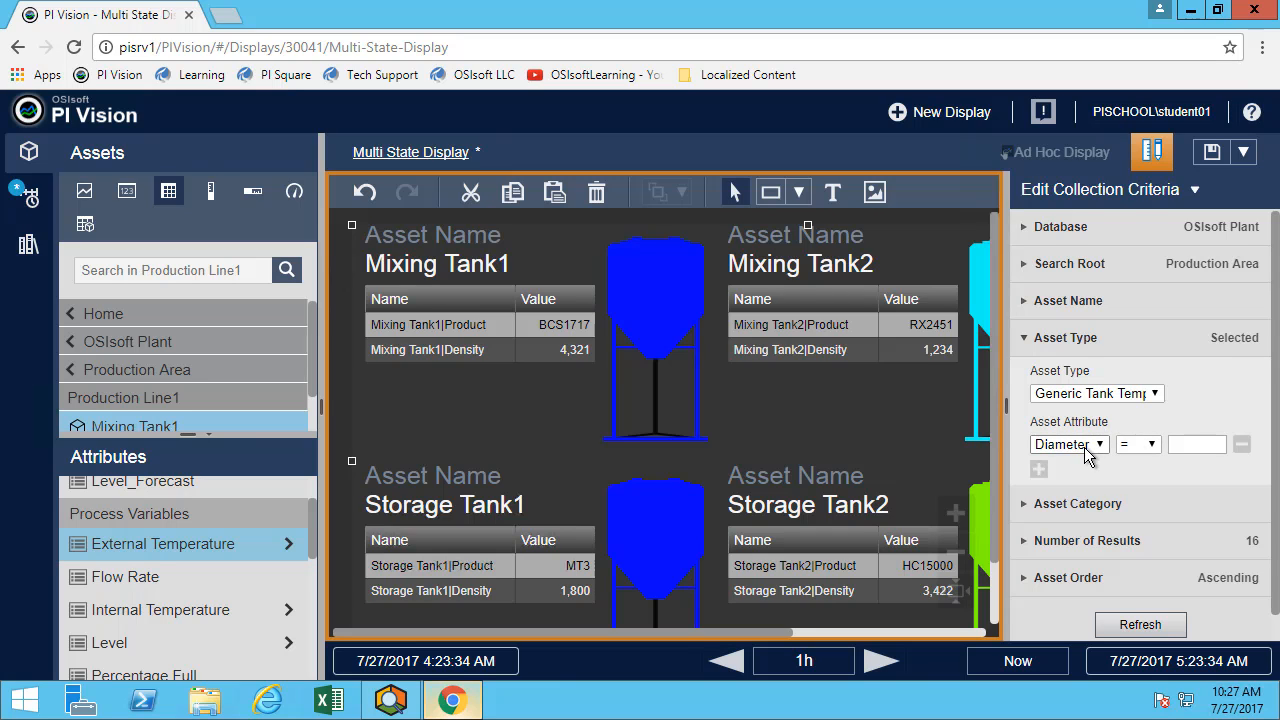
{"action": "left_click", "coordinate": [1096, 444]}
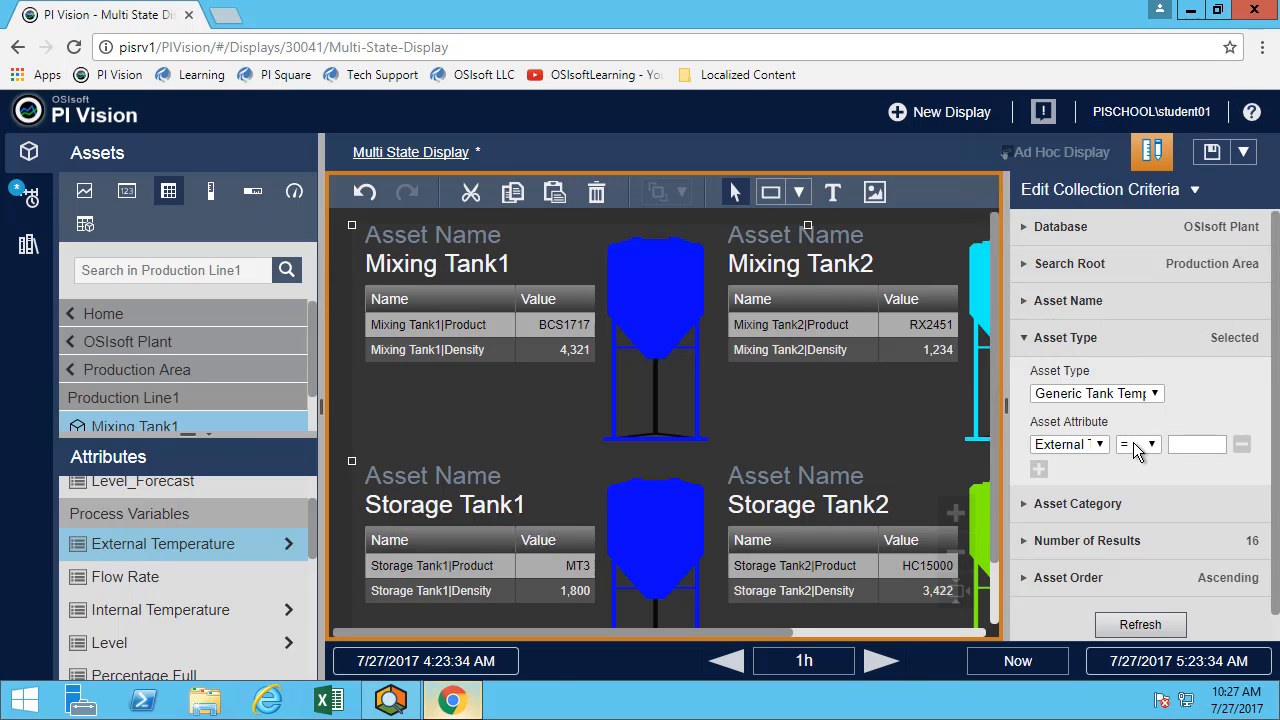
{"action": "left_click", "coordinate": [1136, 444]}
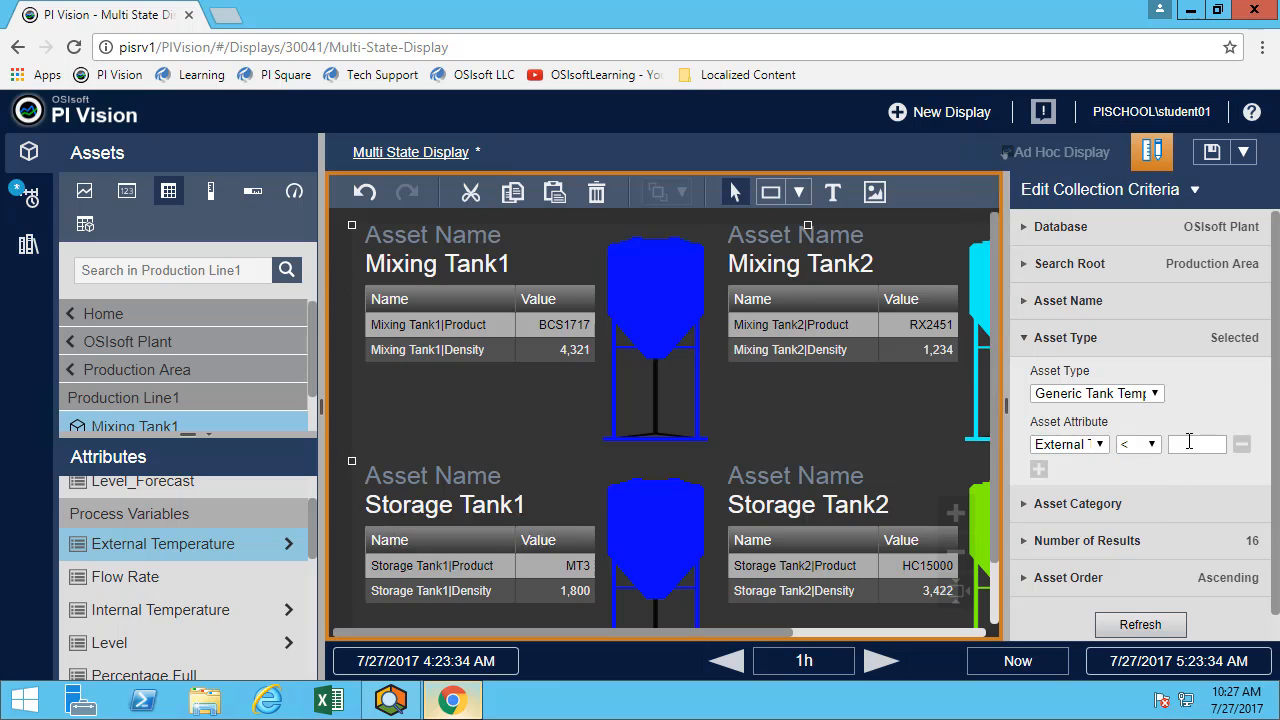
{"action": "type", "text": "200"}
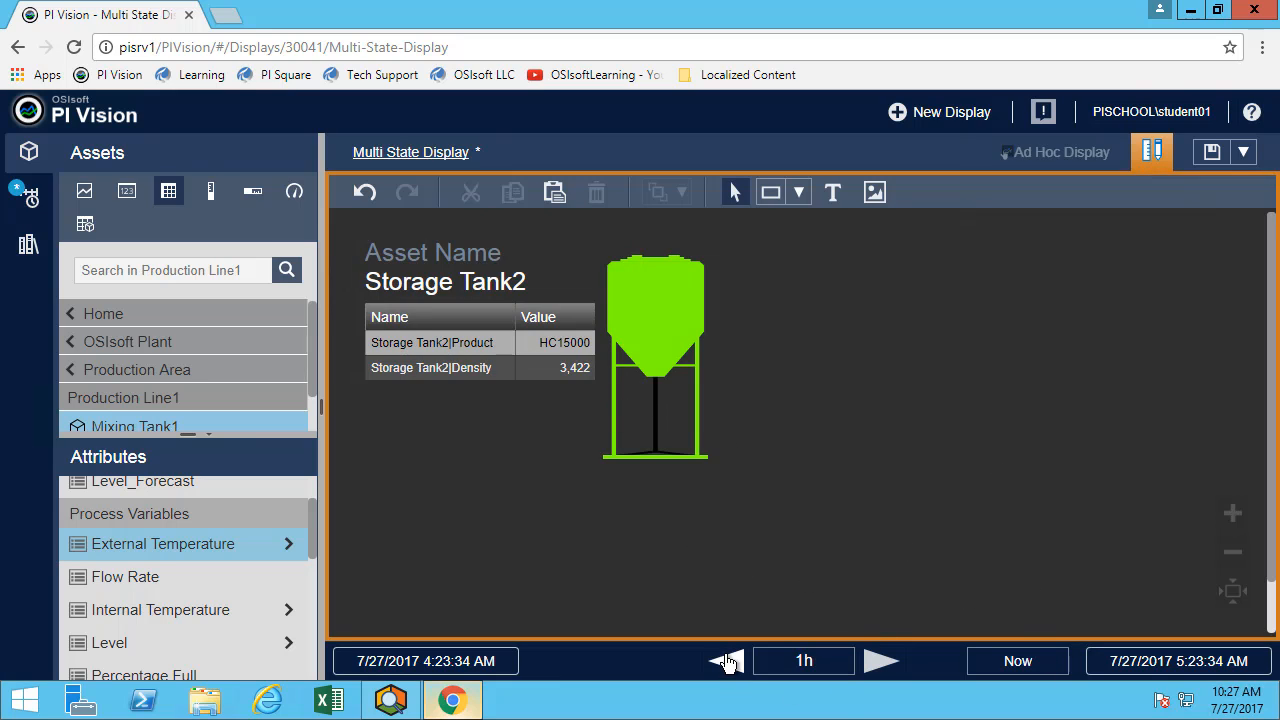
- Shift the time range back another hour to 3:23–4:23 AM
{"action": "left_click", "coordinate": [724, 660]}
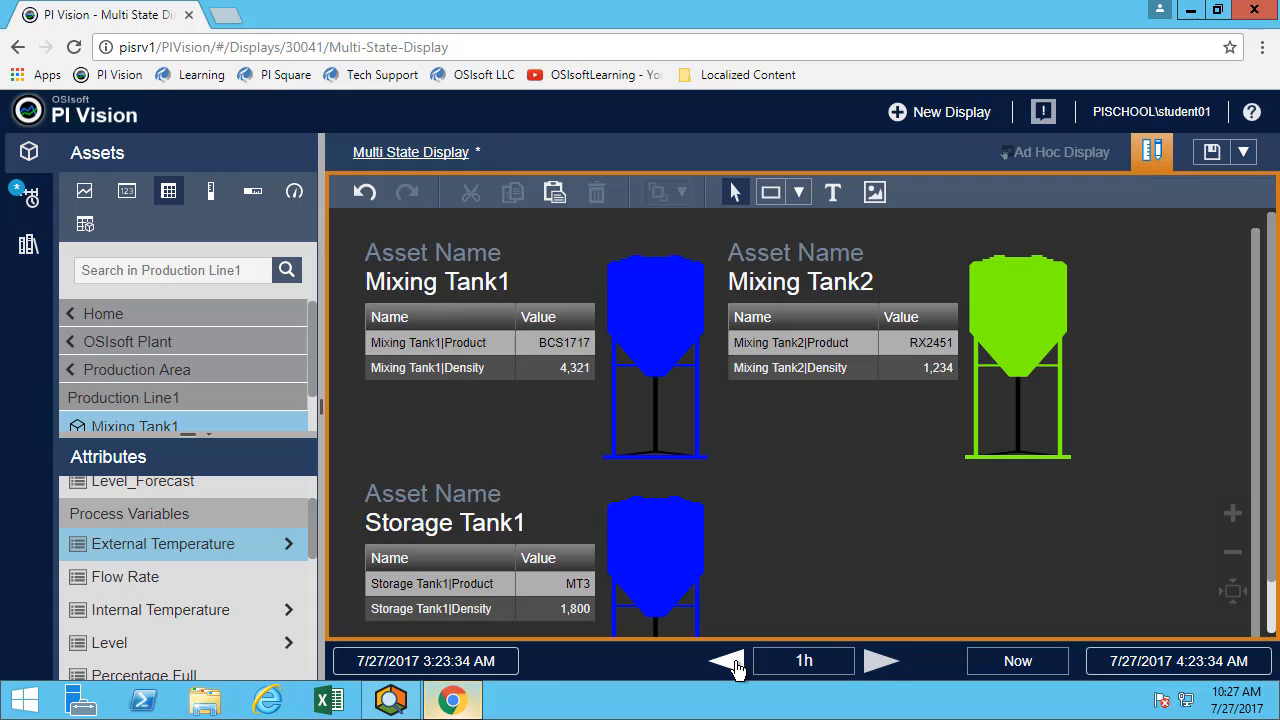